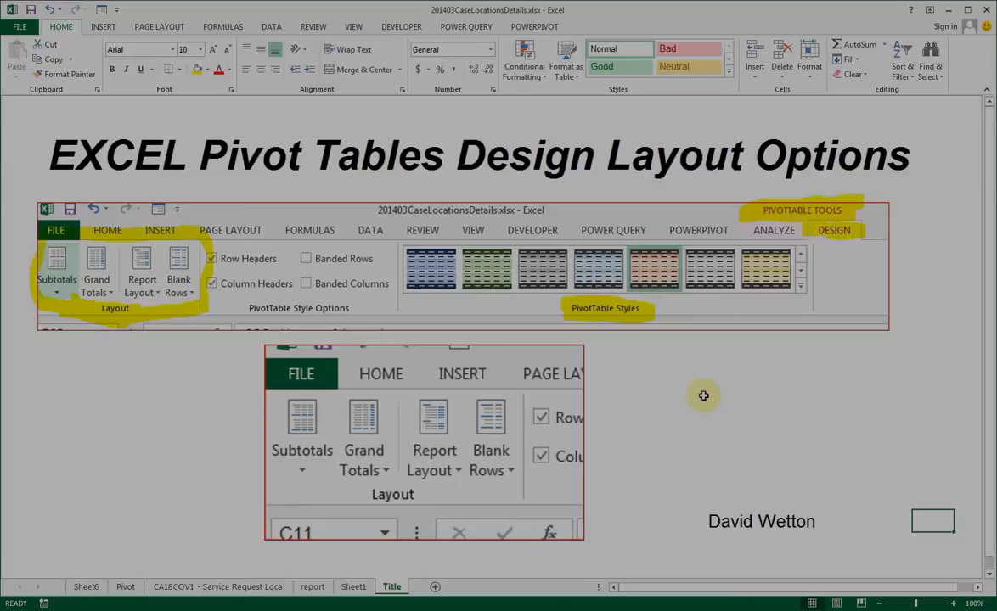
{"action": "mouse_move", "coordinate": [627, 207]}
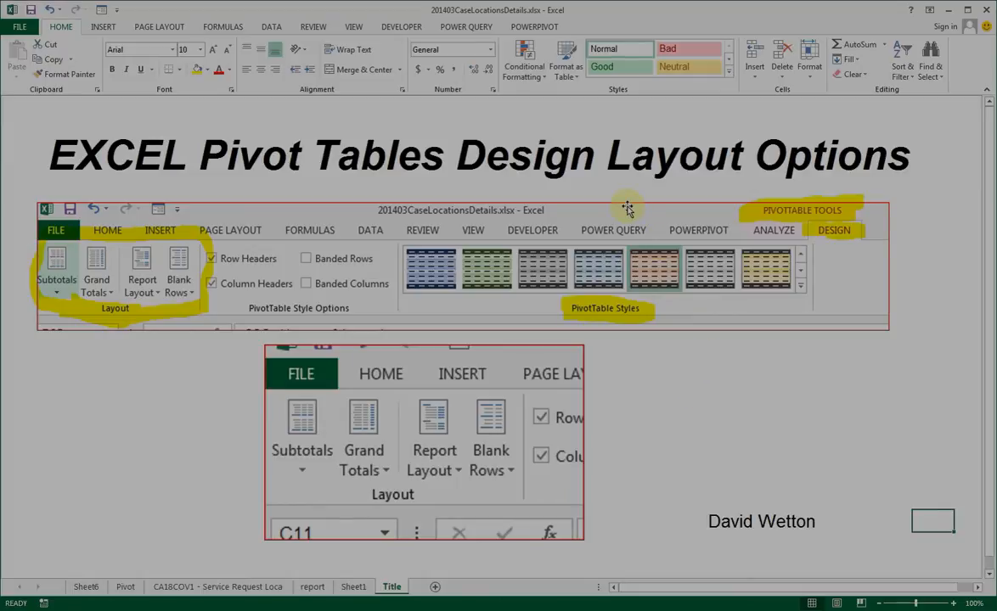
{"action": "mouse_move", "coordinate": [632, 190]}
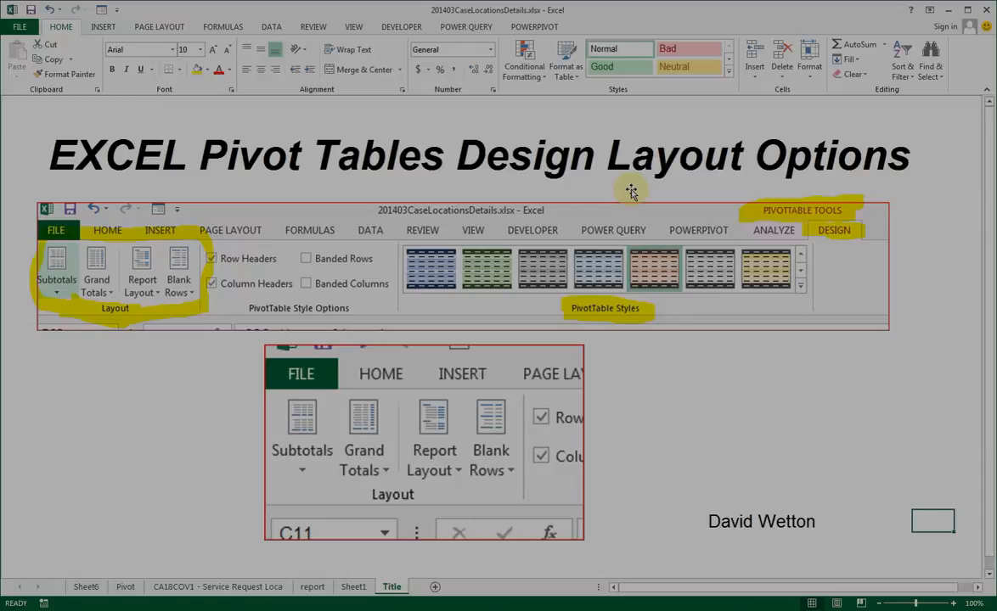
{"action": "mouse_move", "coordinate": [611, 170]}
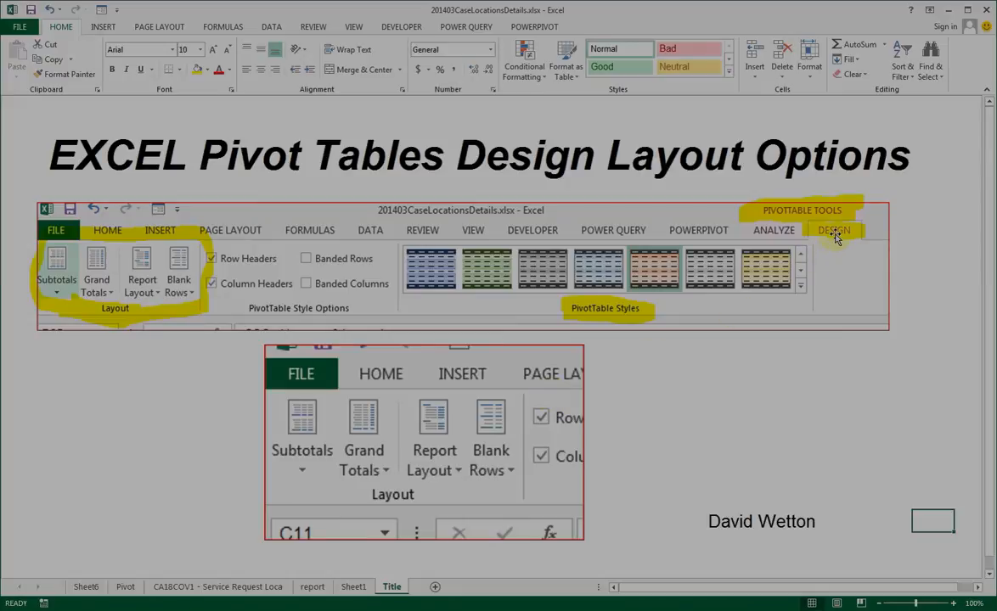
{"action": "mouse_move", "coordinate": [838, 210]}
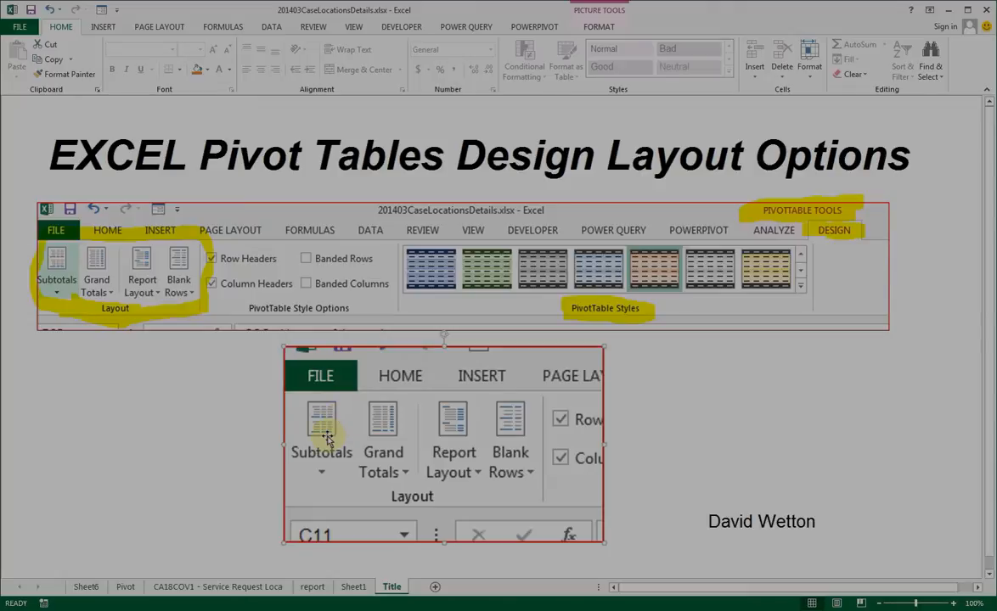
{"action": "mouse_move", "coordinate": [433, 428]}
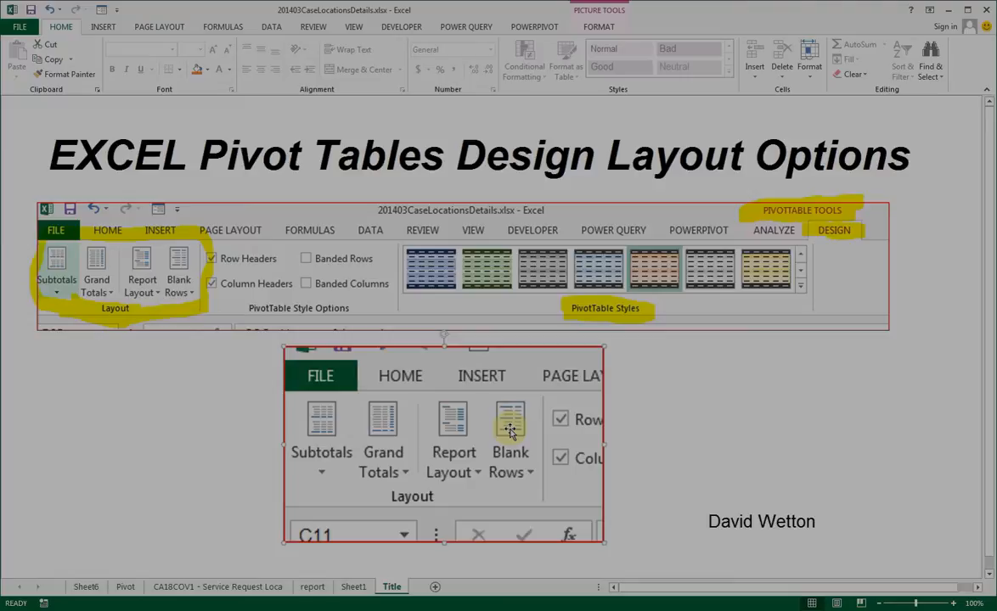
{"action": "mouse_move", "coordinate": [475, 433]}
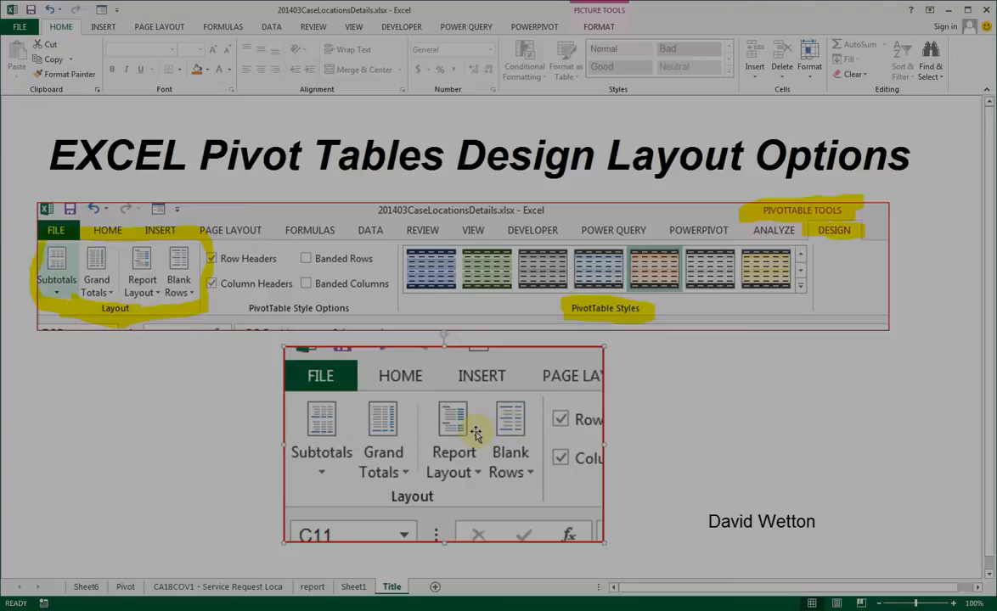
{"action": "mouse_move", "coordinate": [226, 458]}
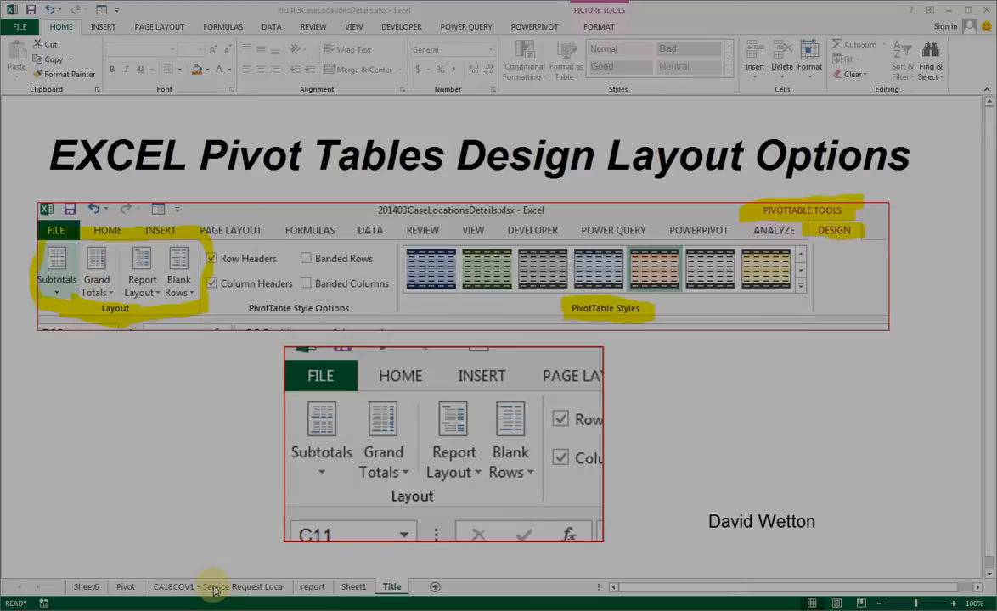
Step: On the Pivot sheet, add Department, Year and Division to the pivot table rows from the service request data
{"action": "left_click", "coordinate": [218, 587]}
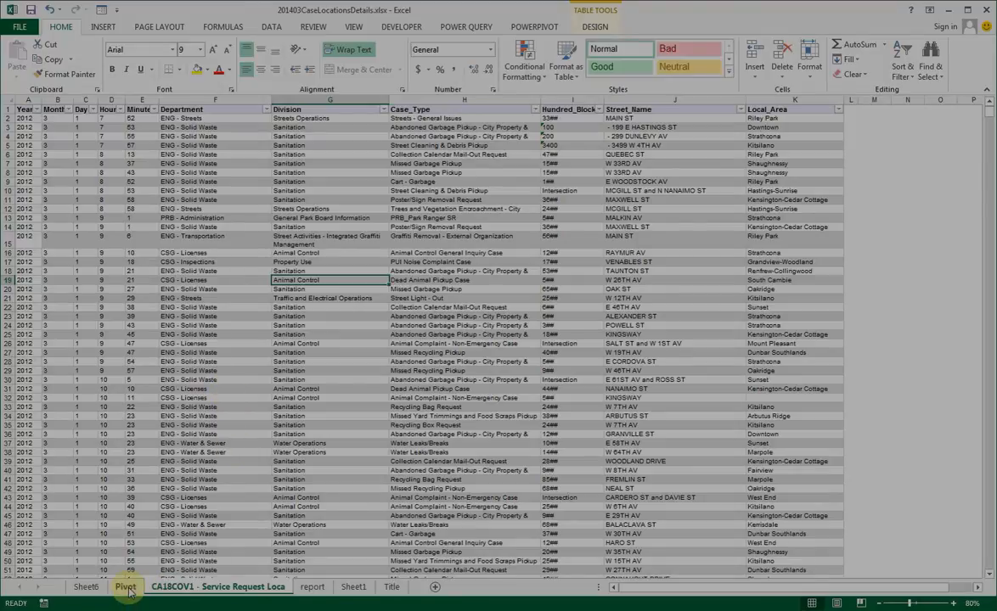
{"action": "left_click", "coordinate": [124, 587]}
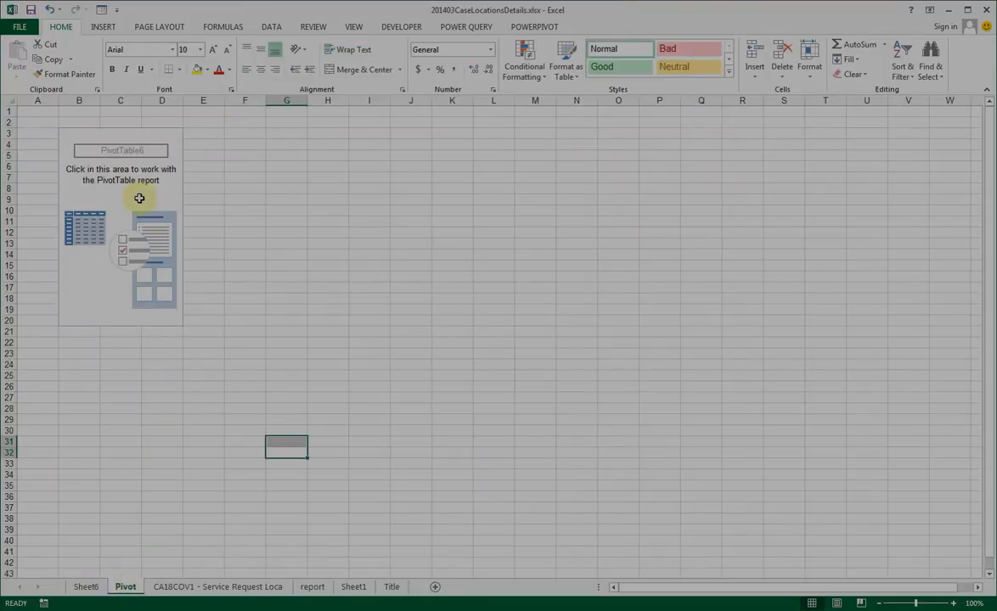
{"action": "left_click", "coordinate": [121, 199]}
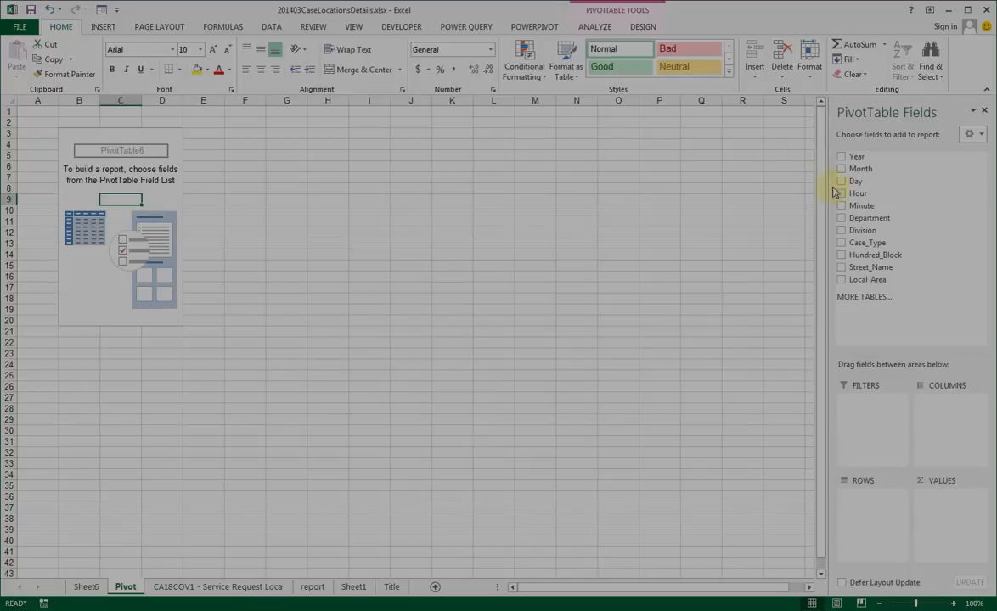
{"action": "left_click", "coordinate": [842, 217]}
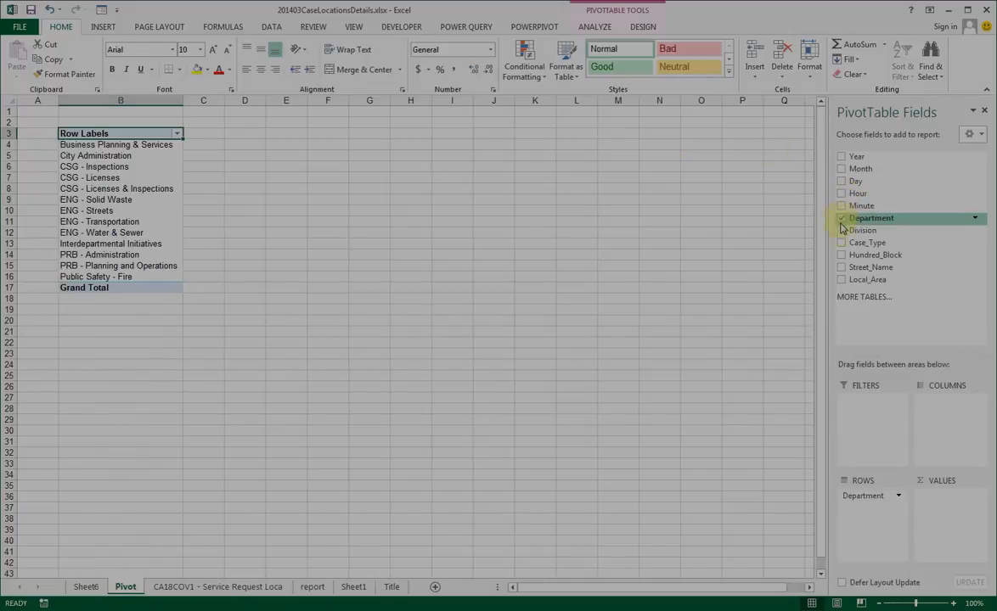
{"action": "left_click", "coordinate": [842, 156]}
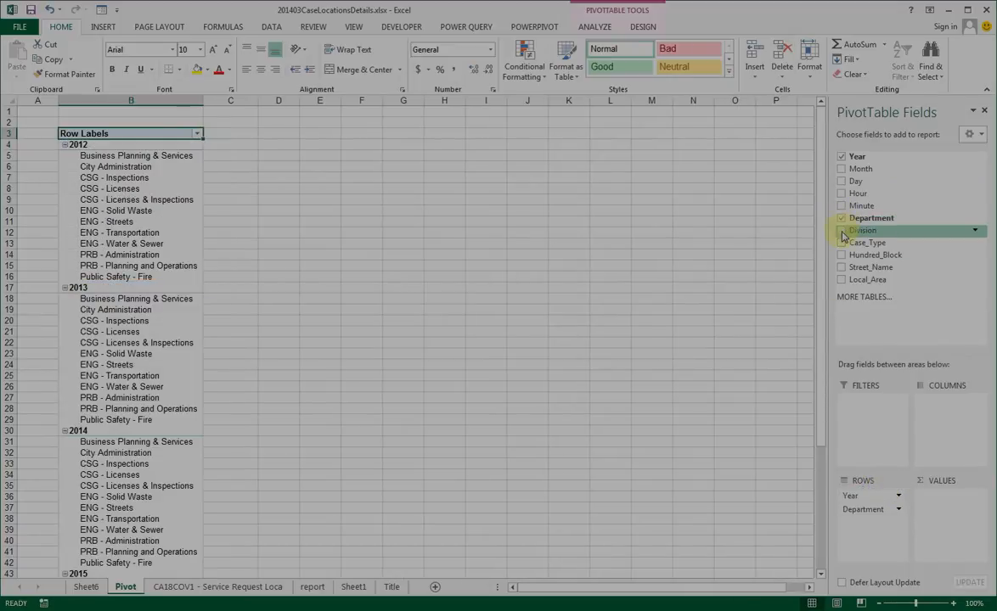
{"action": "left_click", "coordinate": [842, 231]}
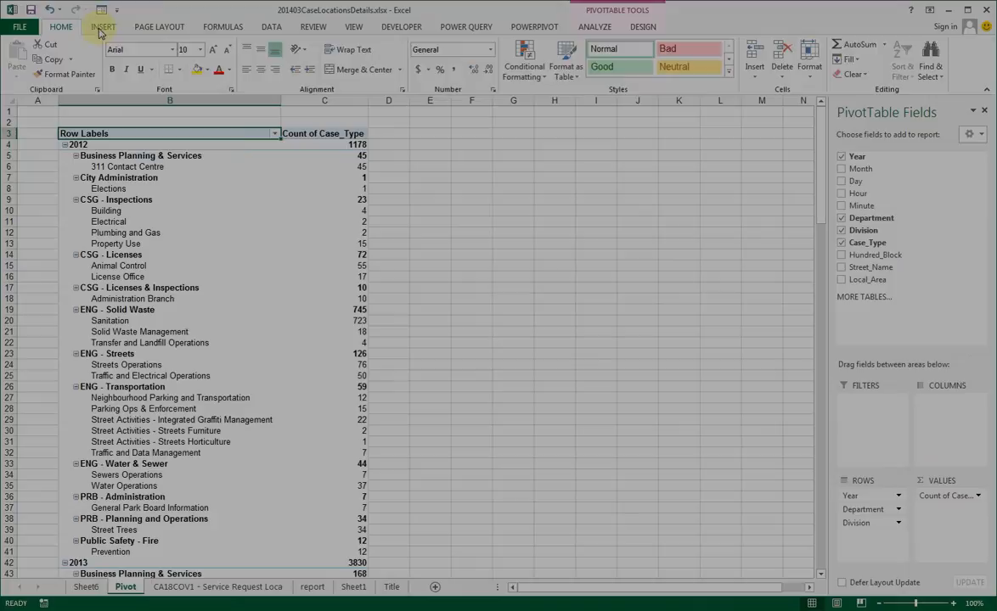
Step: Insert Department and Division slicers and filter the pivot to ENG - Transportation (grand total 519)
{"action": "left_click", "coordinate": [101, 27]}
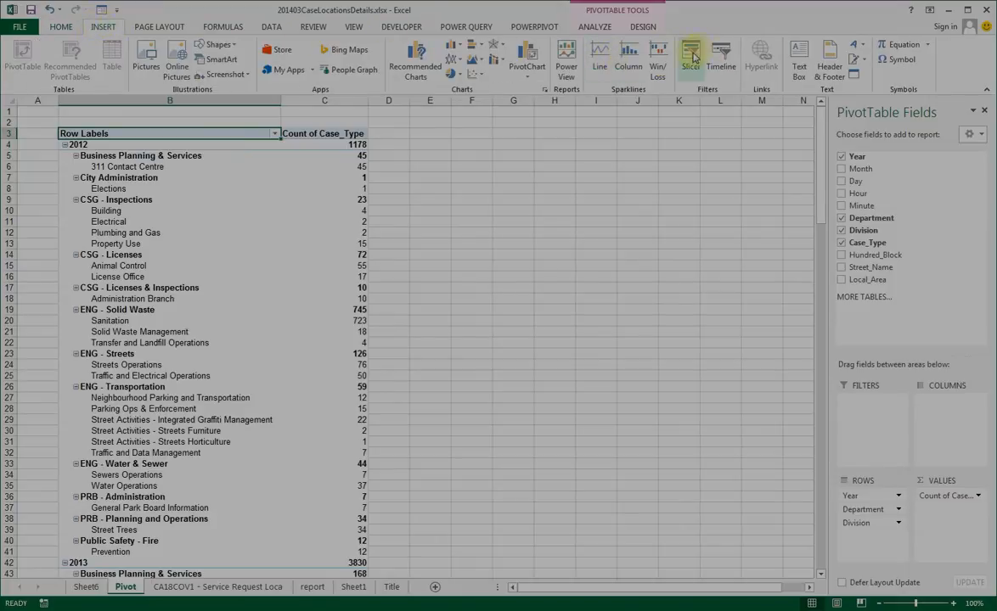
{"action": "left_click", "coordinate": [689, 54]}
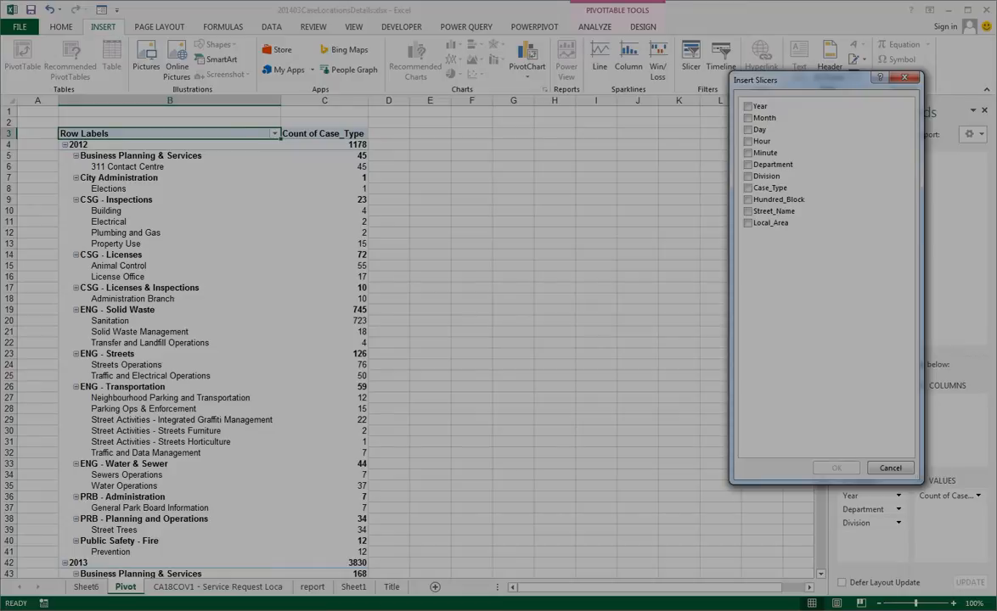
{"action": "left_click", "coordinate": [836, 469]}
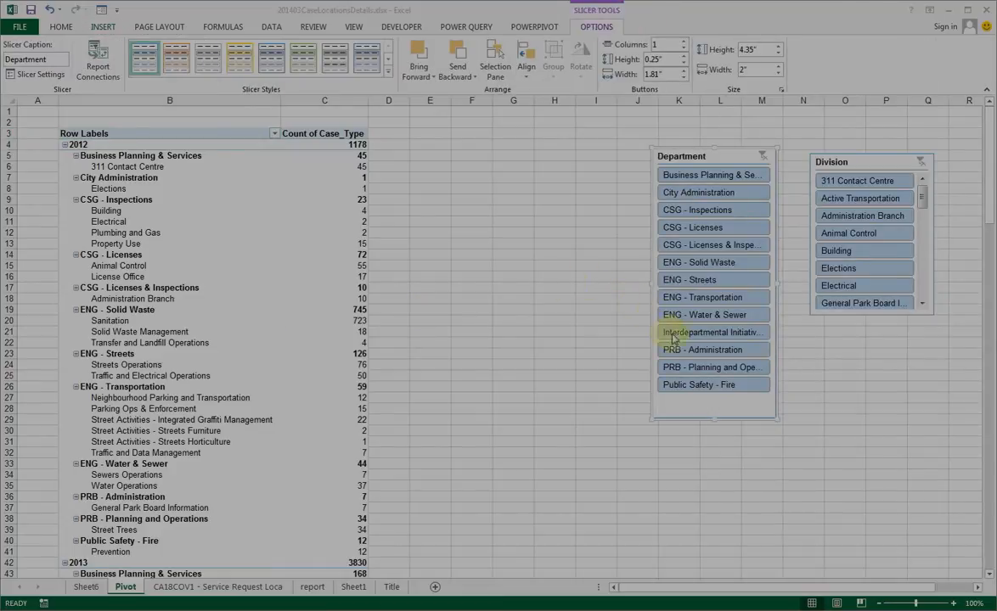
{"action": "left_click", "coordinate": [713, 297]}
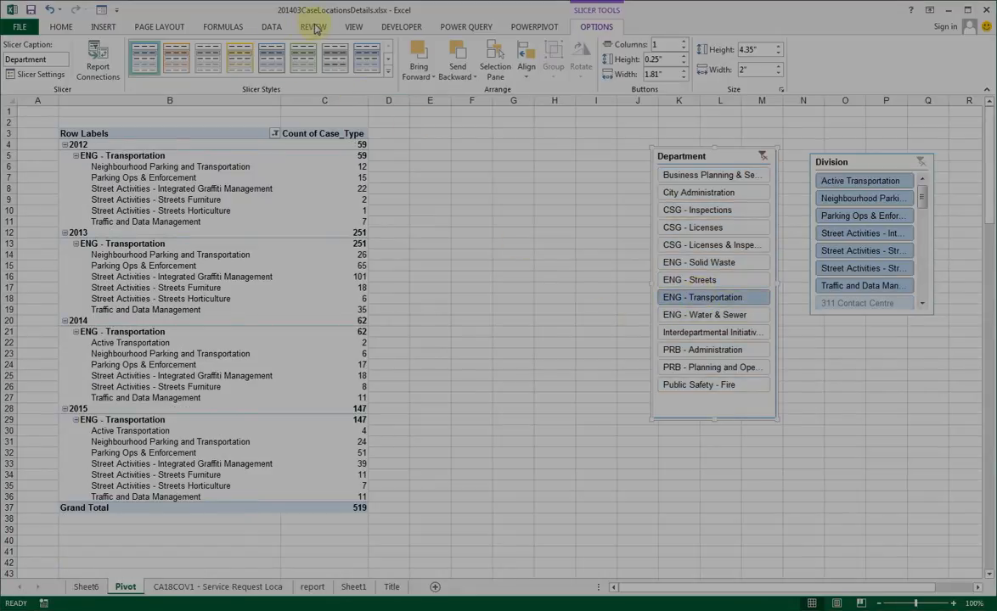
{"action": "left_click", "coordinate": [354, 27]}
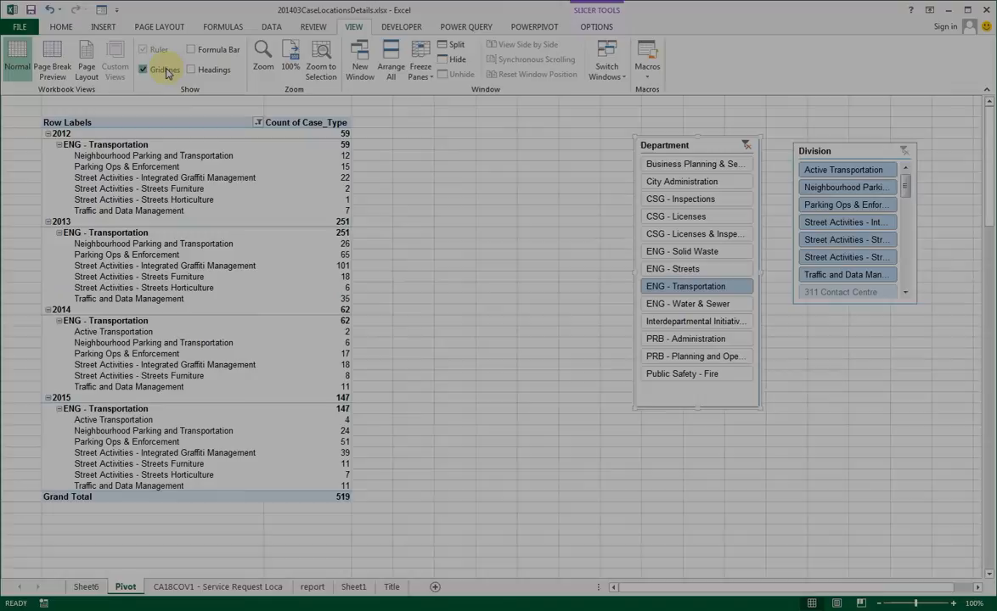
Step: Hide the worksheet gridlines and reselect ENG - Transportation in the Department slicer
{"action": "left_click", "coordinate": [143, 69]}
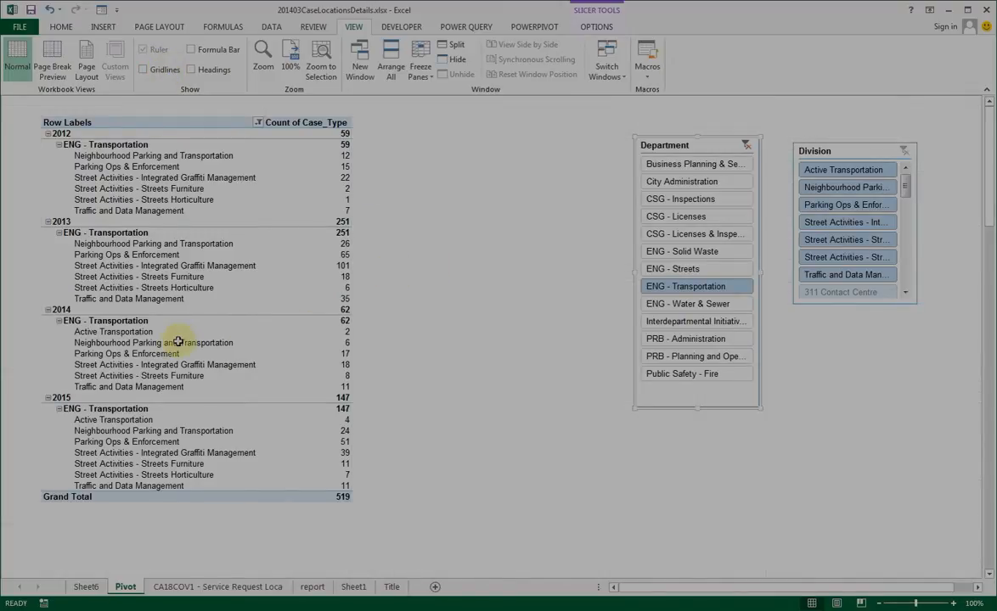
{"action": "mouse_move", "coordinate": [153, 343]}
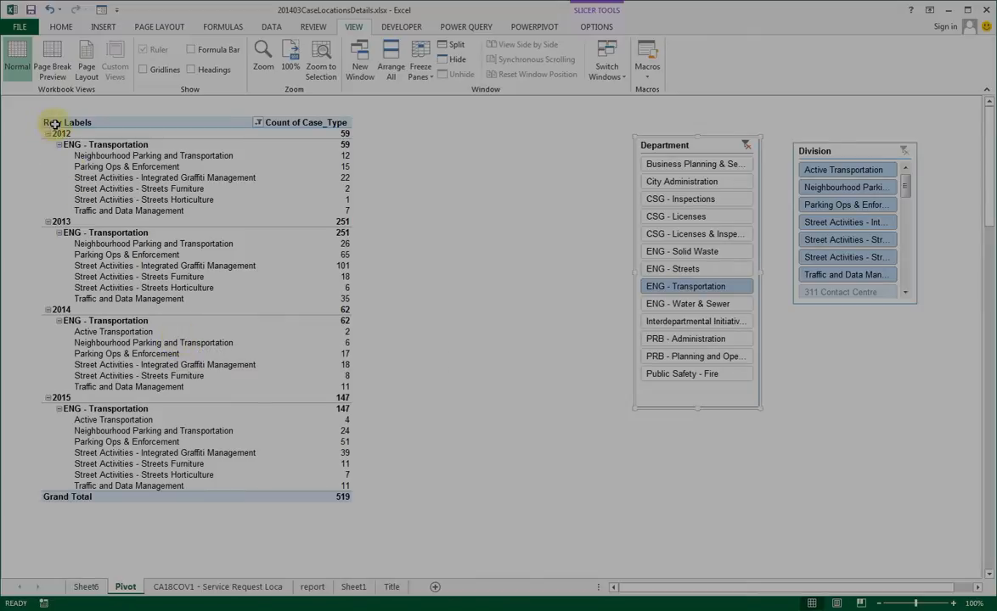
{"action": "mouse_move", "coordinate": [88, 145]}
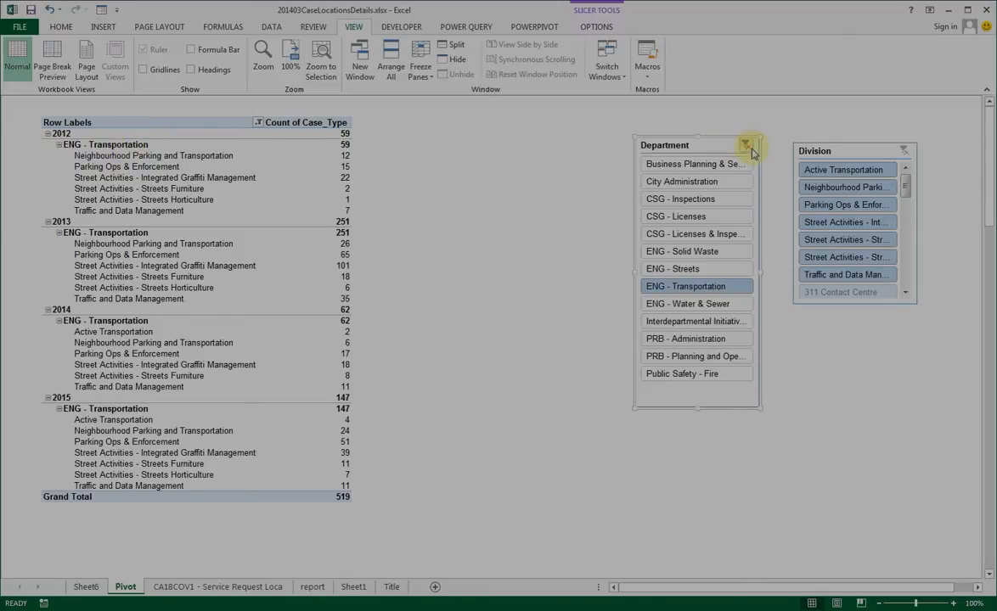
{"action": "left_click", "coordinate": [747, 146]}
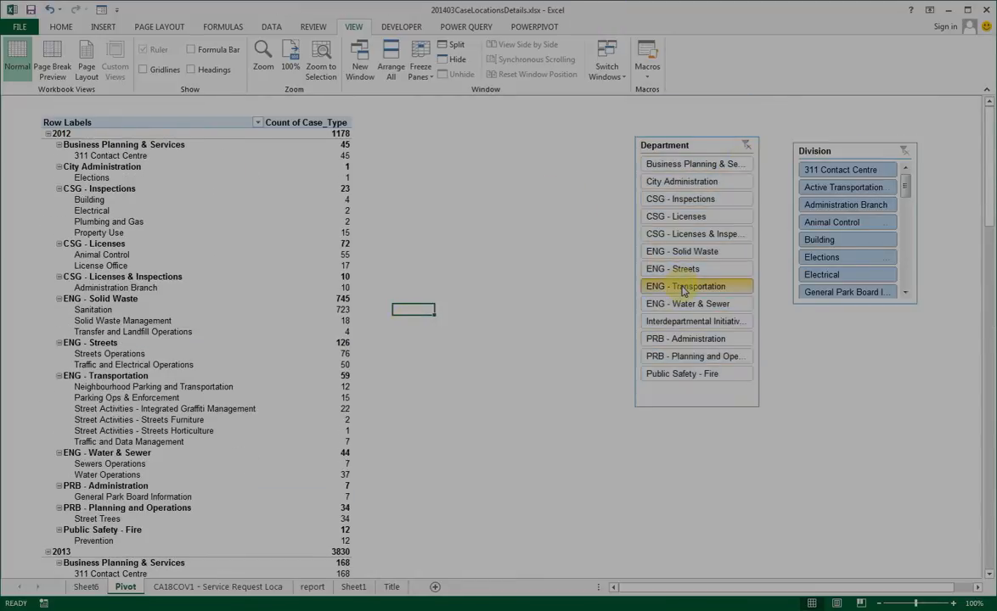
{"action": "left_click", "coordinate": [686, 285]}
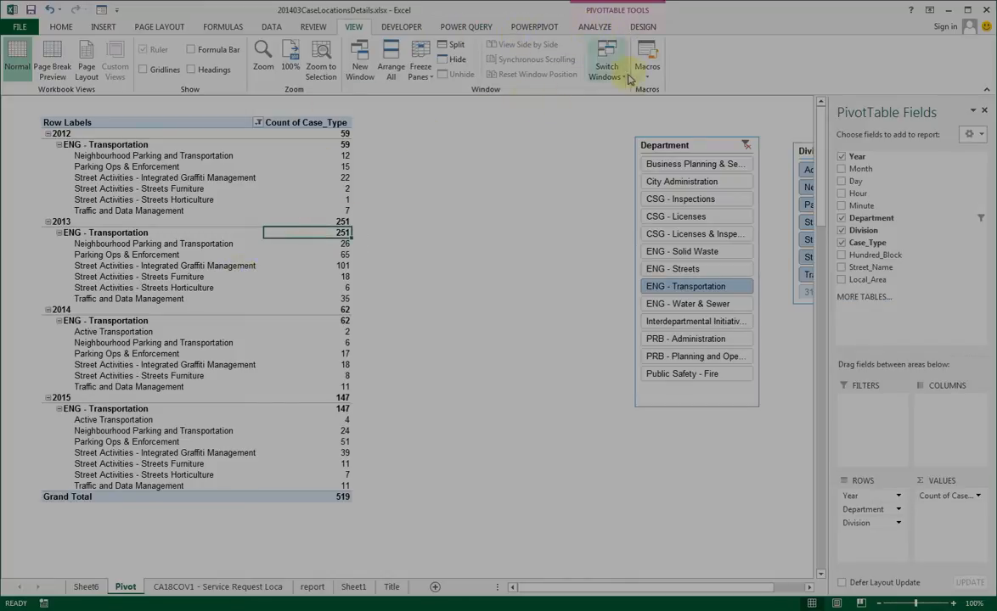
Step: Browse the Report Layout forms on the PivotTable Design ribbon without changing the compact layout
{"action": "left_click", "coordinate": [641, 27]}
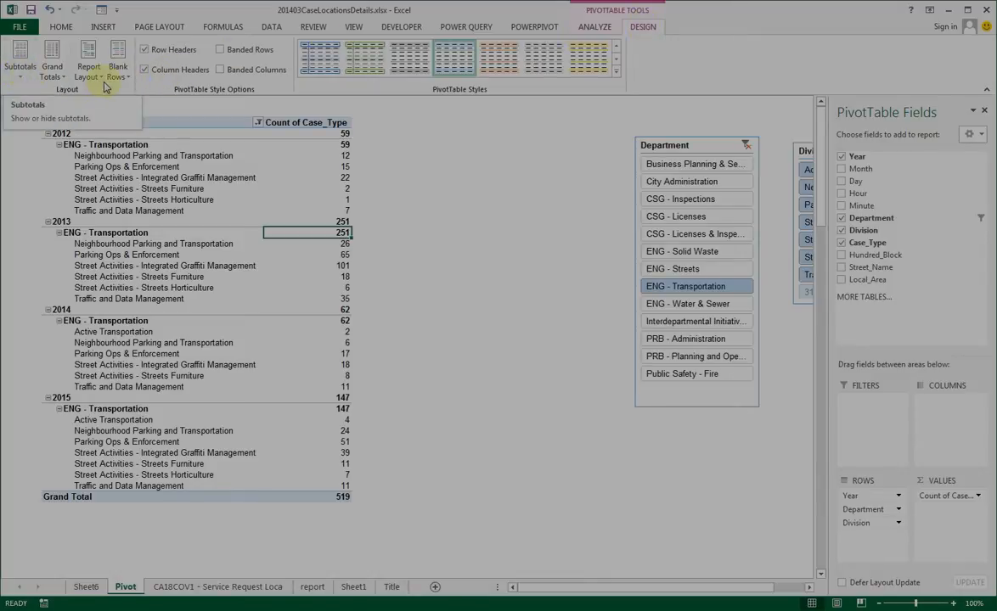
{"action": "left_click", "coordinate": [88, 60]}
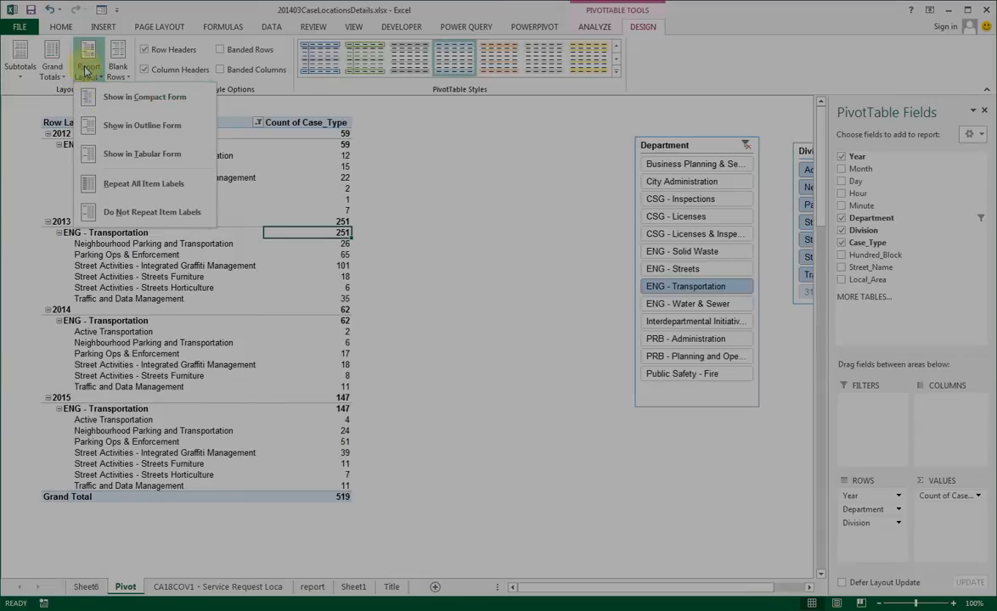
{"action": "left_click", "coordinate": [143, 126]}
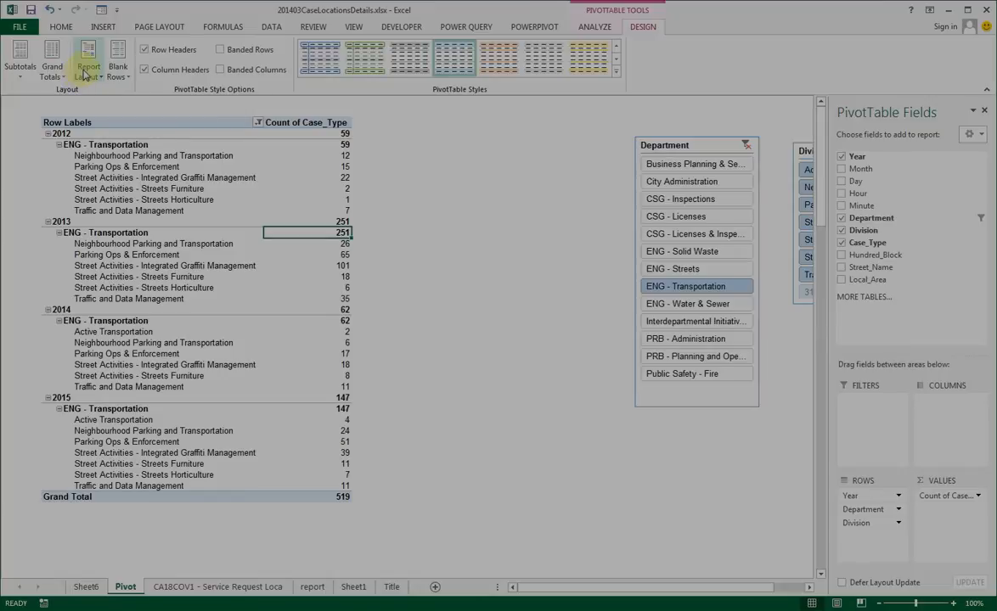
{"action": "mouse_move", "coordinate": [88, 61]}
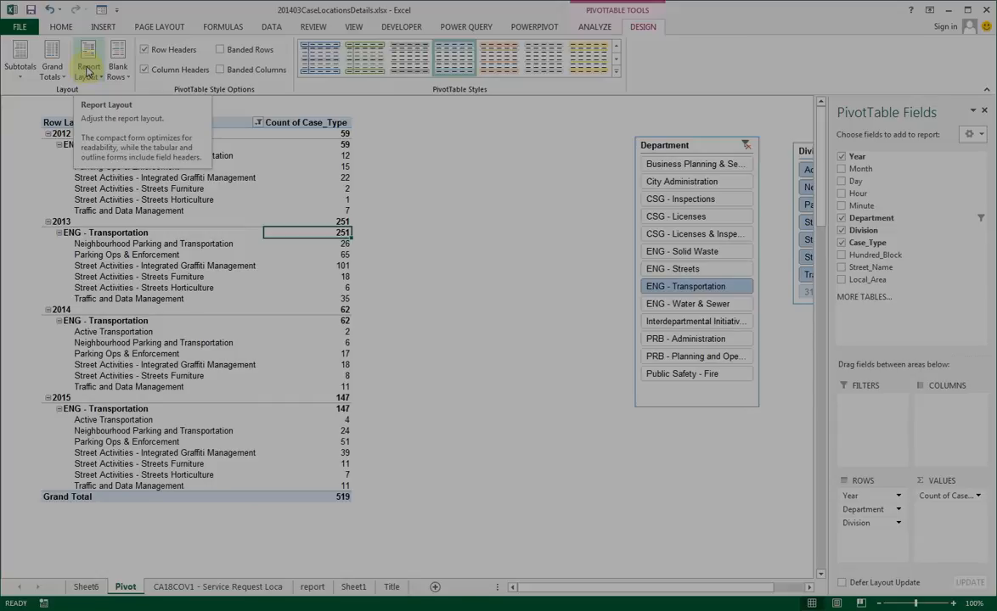
Step: Switch the pivot table to outline form with Year, Department and Division in separate columns
{"action": "left_click", "coordinate": [88, 60]}
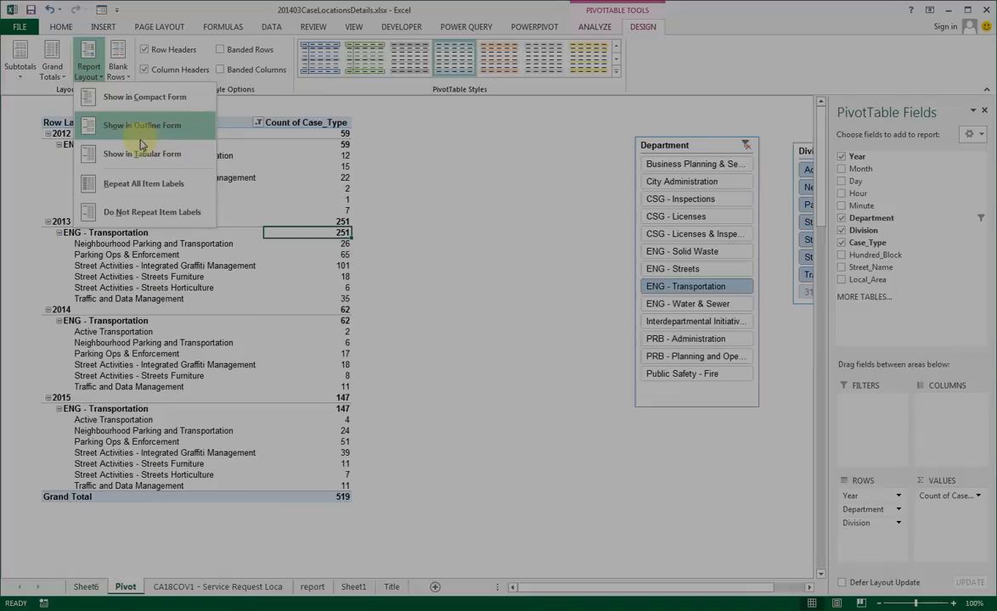
{"action": "left_click", "coordinate": [143, 125]}
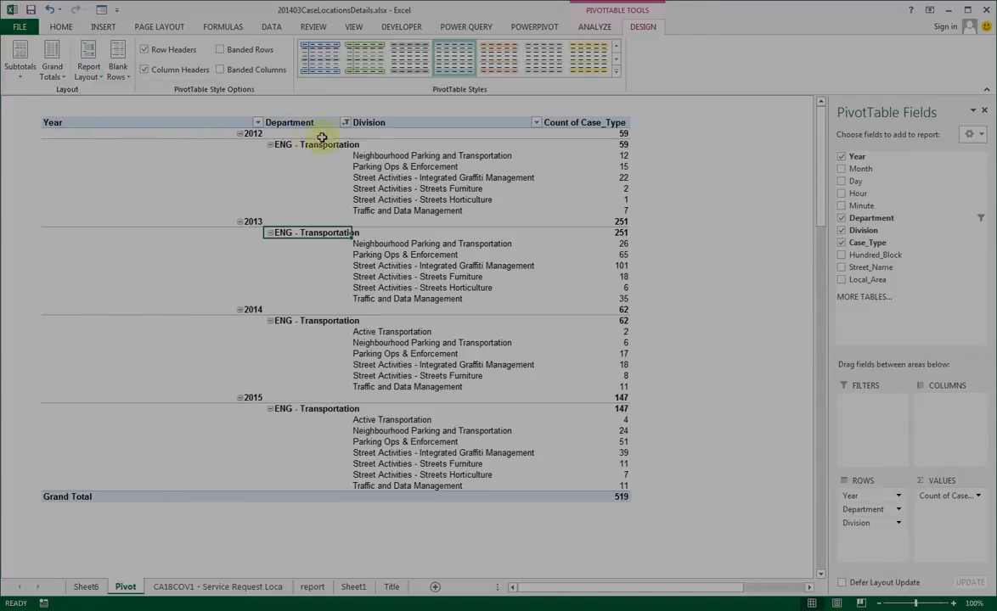
{"action": "mouse_move", "coordinate": [479, 431]}
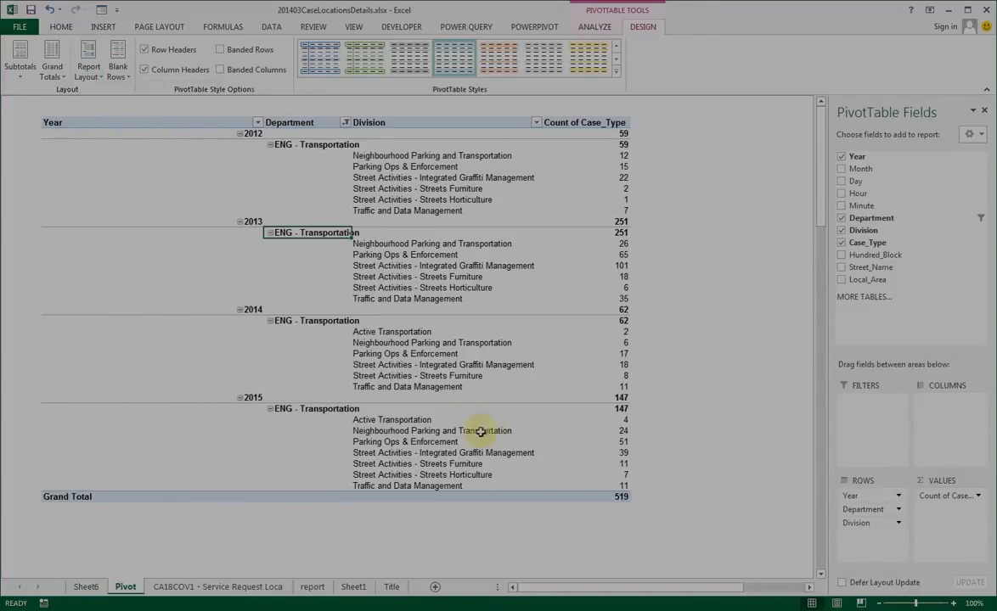
{"action": "mouse_move", "coordinate": [527, 265]}
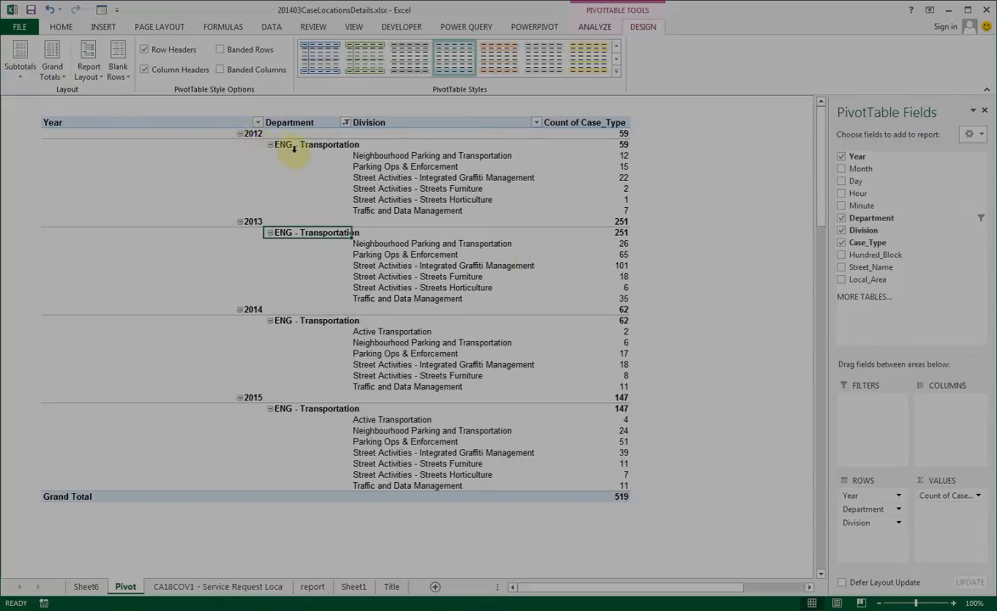
{"action": "mouse_move", "coordinate": [321, 153]}
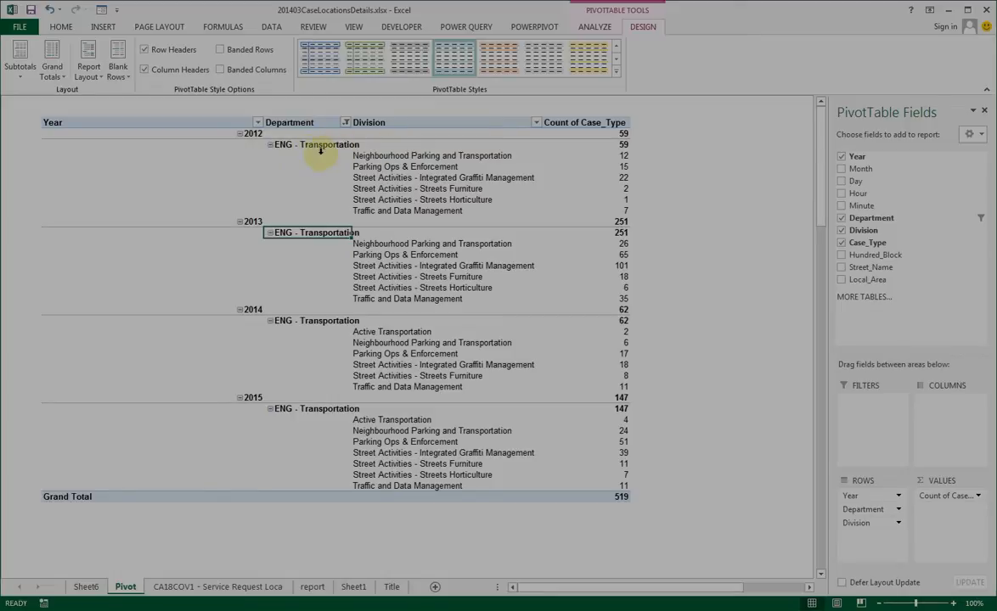
{"action": "mouse_move", "coordinate": [64, 107]}
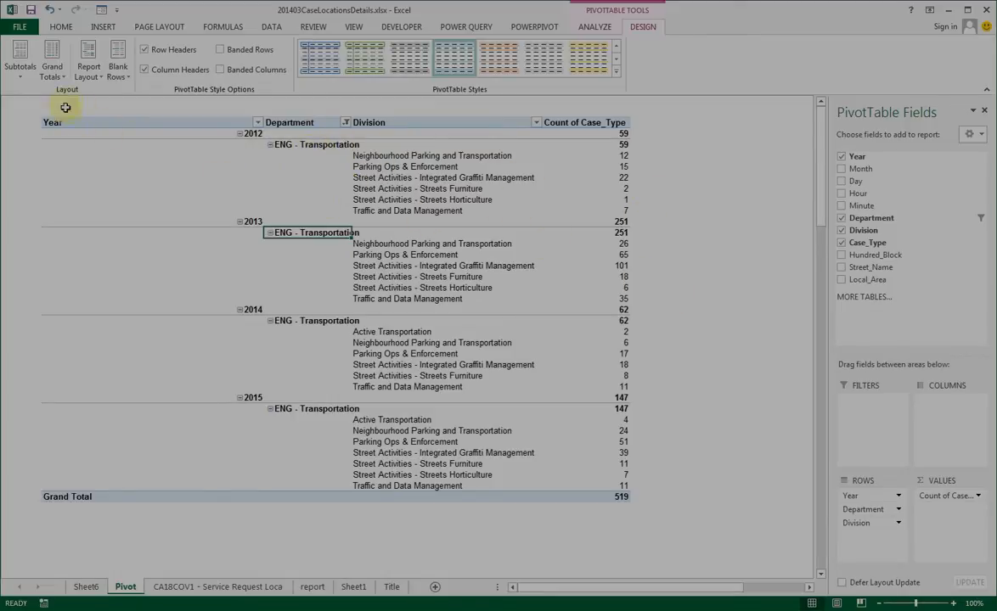
{"action": "left_click", "coordinate": [88, 59]}
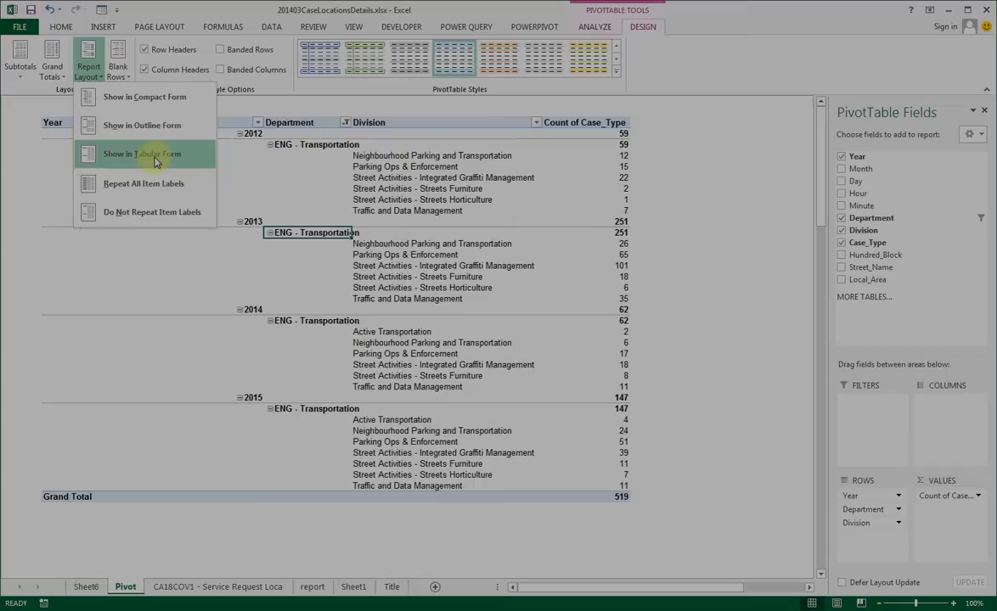
Step: Switch the pivot table to tabular form with Year and Department total rows
{"action": "left_click", "coordinate": [142, 153]}
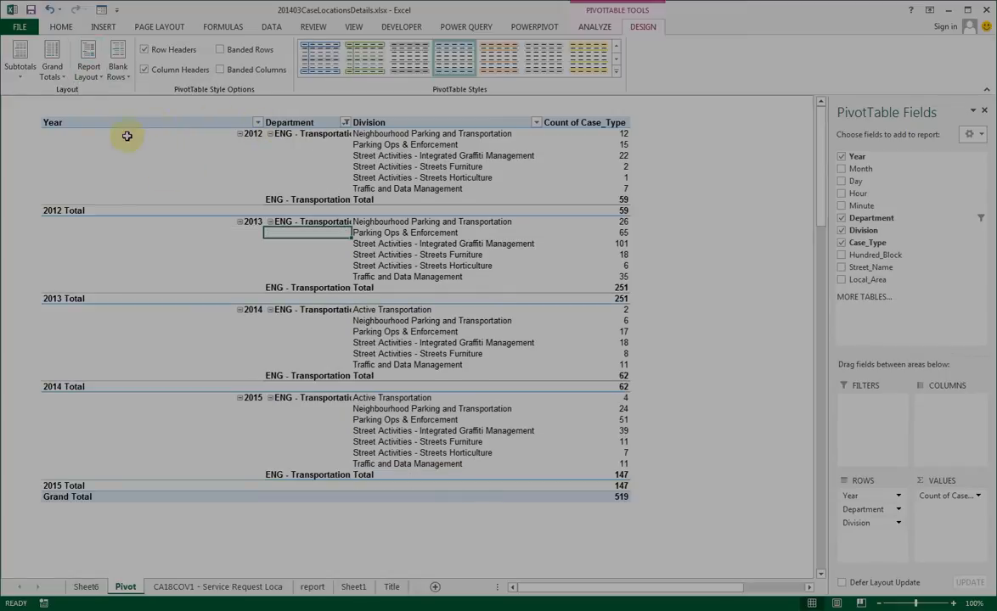
{"action": "mouse_move", "coordinate": [214, 126]}
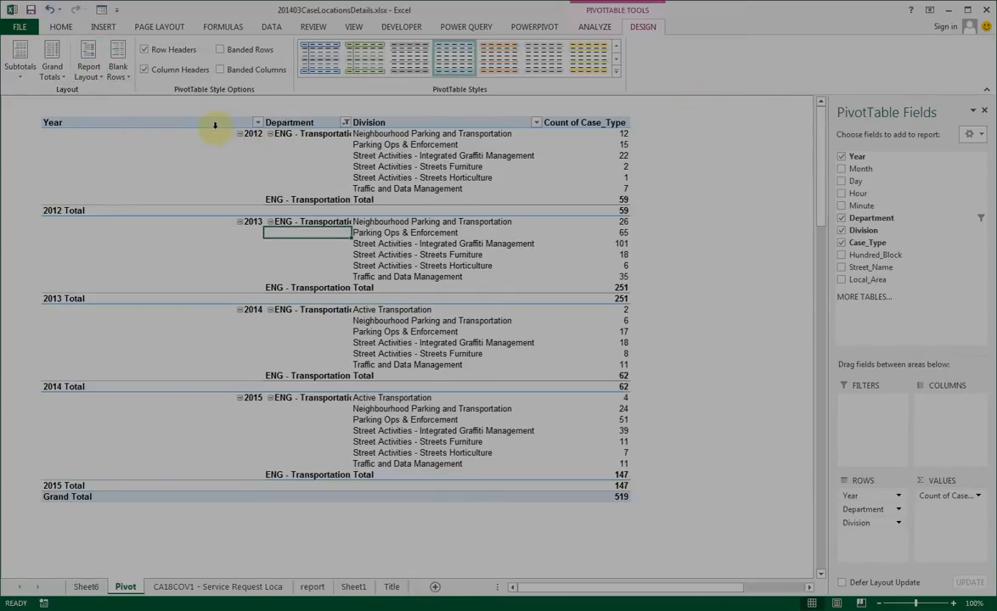
{"action": "mouse_move", "coordinate": [609, 115]}
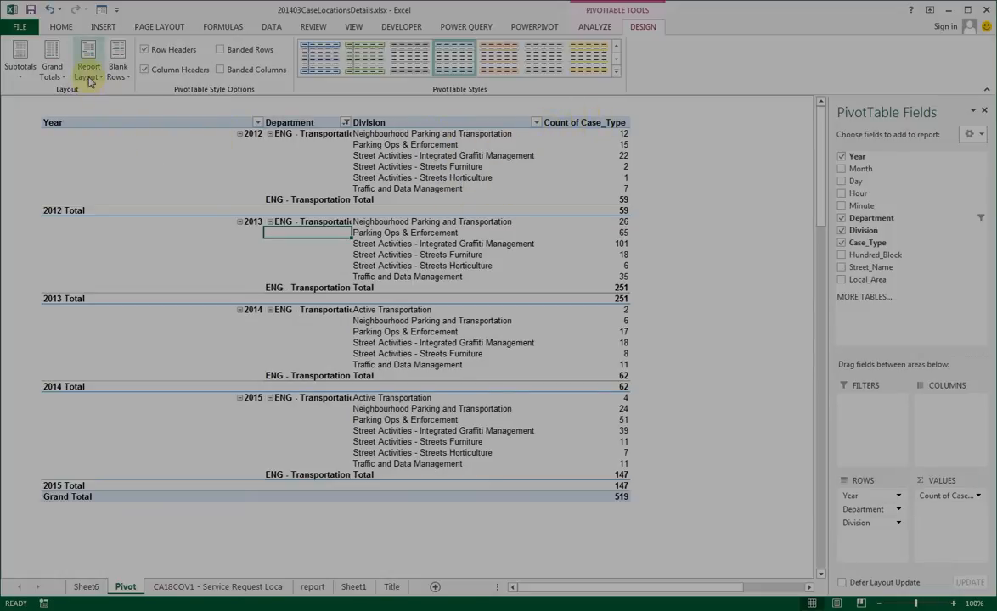
{"action": "left_click", "coordinate": [88, 61]}
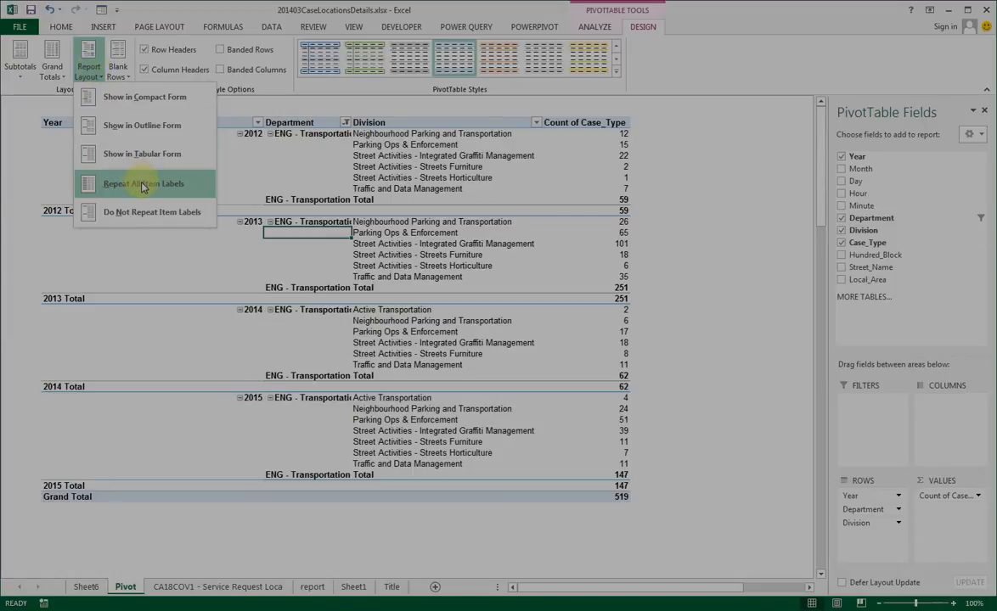
Step: Repeat the Year and Department item labels on every pivot row
{"action": "left_click", "coordinate": [142, 184]}
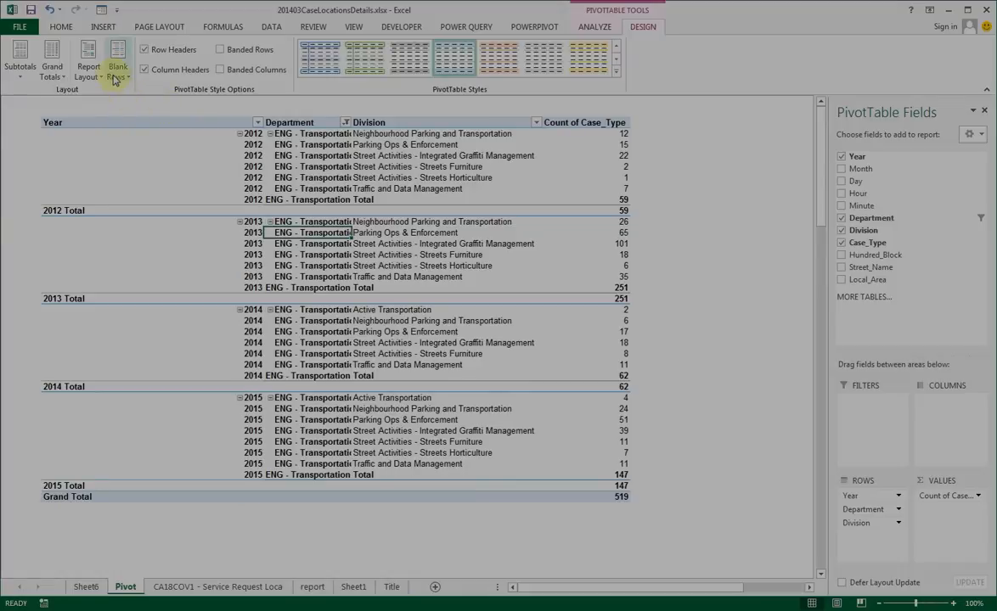
{"action": "left_click", "coordinate": [88, 59]}
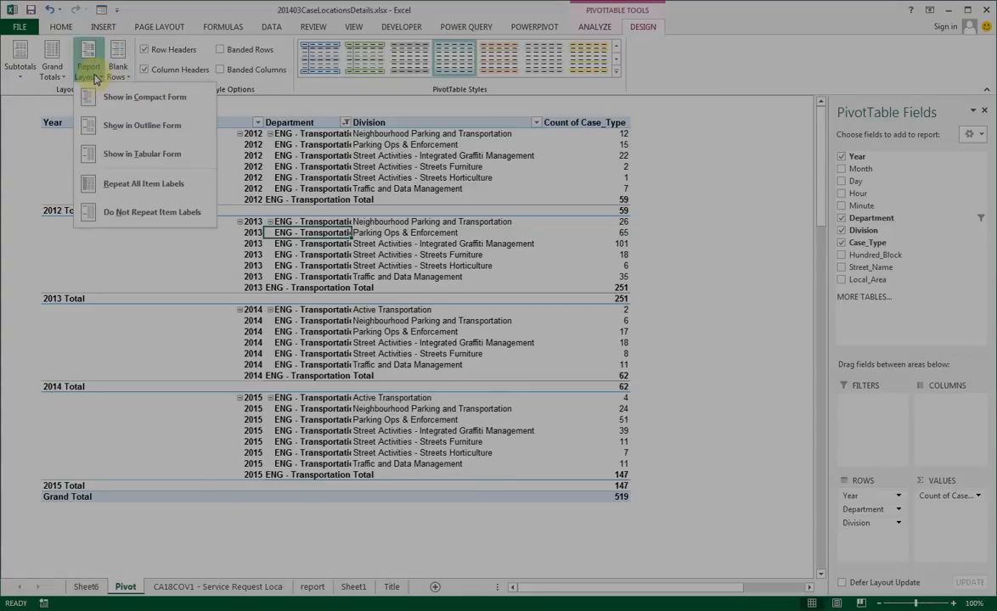
Step: Return the pivot table to compact form with fields nested under Row Labels
{"action": "left_click", "coordinate": [51, 59]}
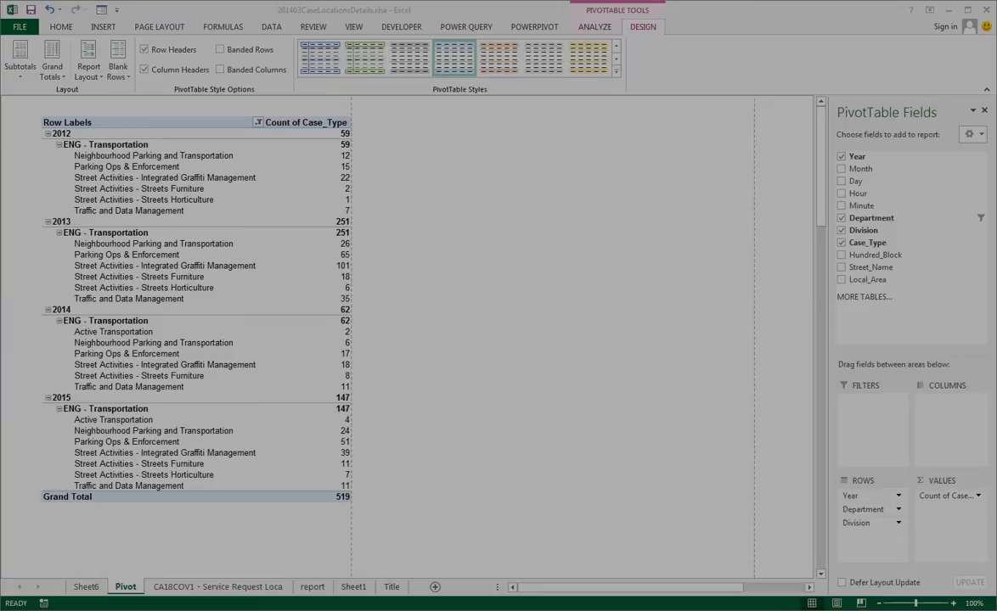
{"action": "mouse_move", "coordinate": [462, 104]}
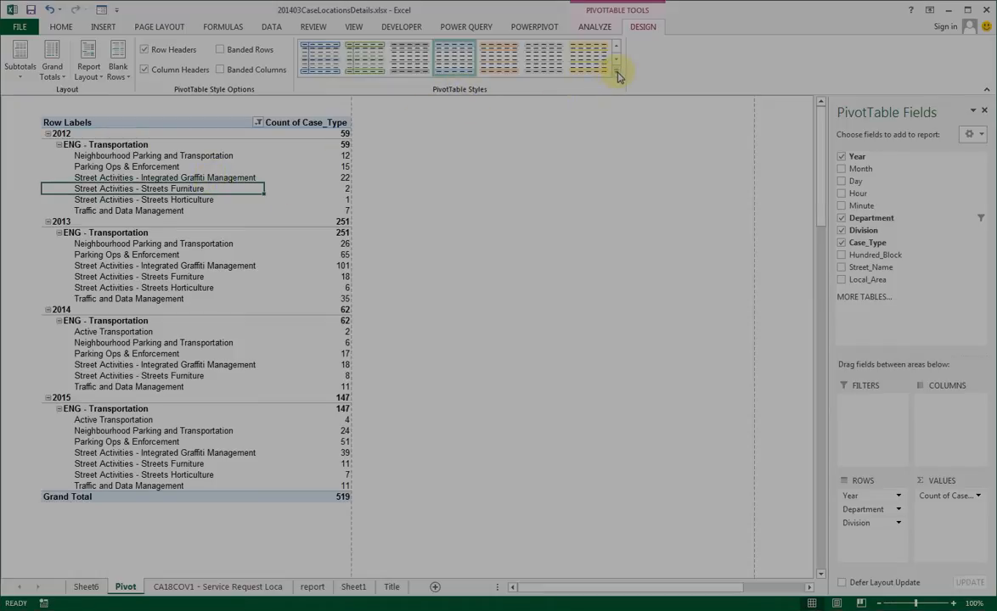
Step: Apply the dark orange style from the PivotTable Styles gallery to the compact pivot table
{"action": "left_click", "coordinate": [616, 75]}
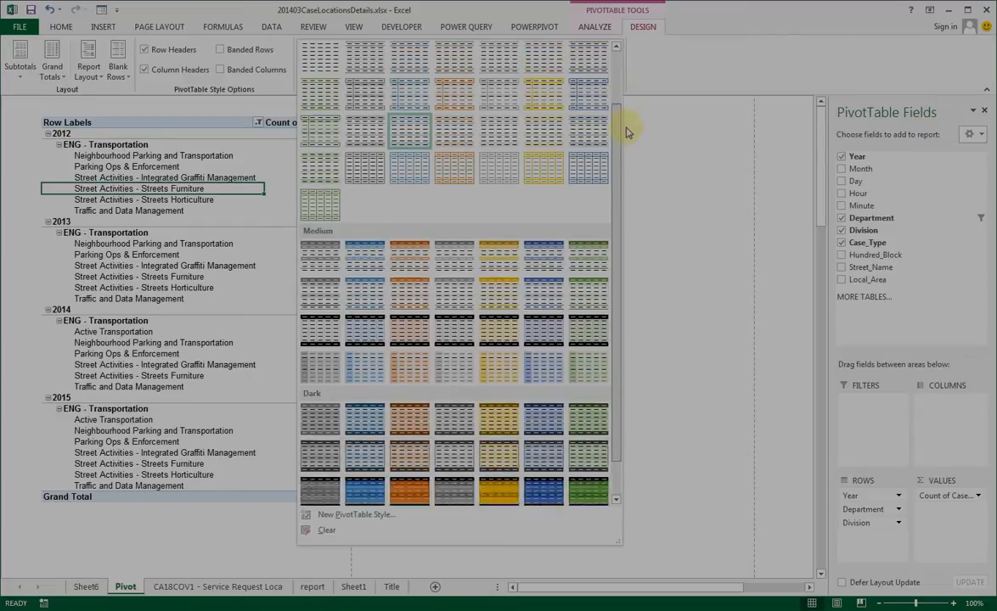
{"action": "scroll", "scroll_direction": "down", "scroll_amount": 3}
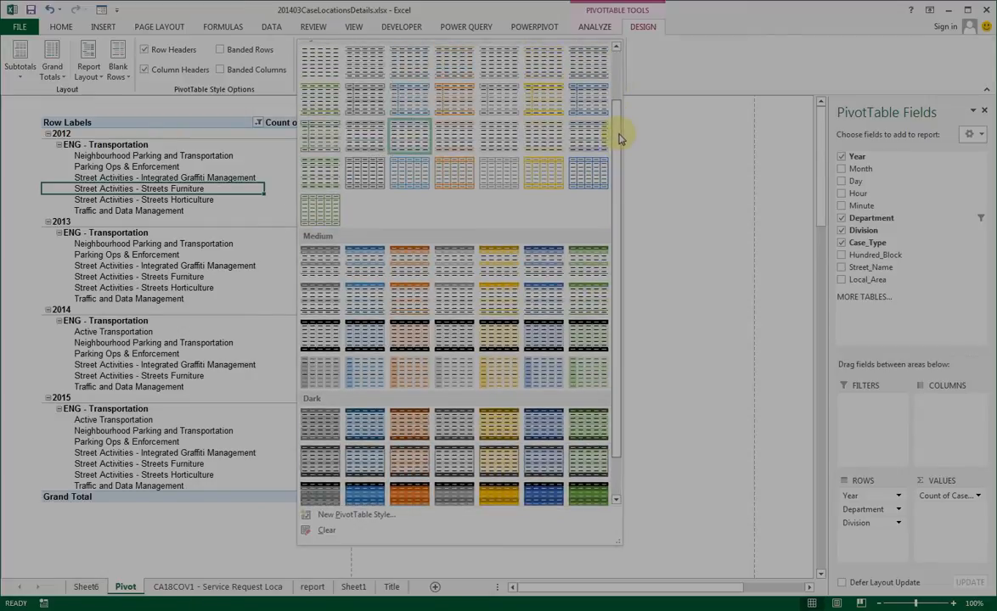
{"action": "mouse_move", "coordinate": [615, 140]}
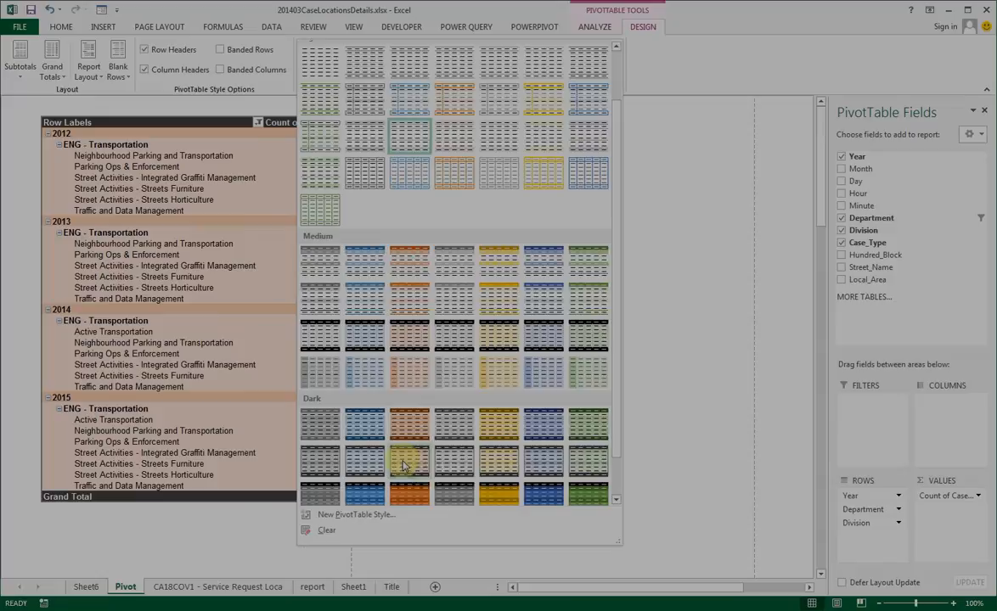
{"action": "left_click", "coordinate": [409, 462]}
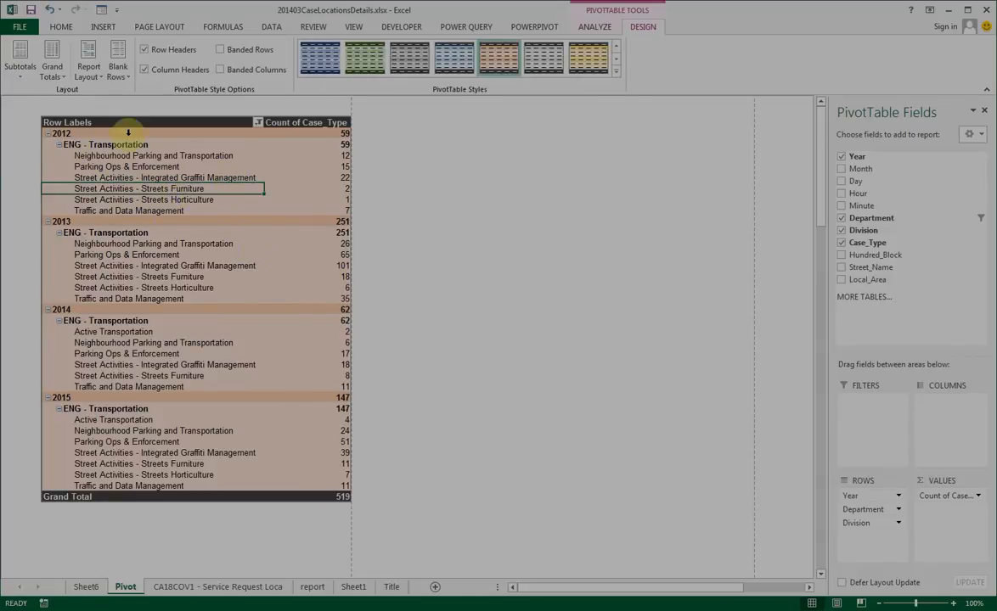
{"action": "left_click", "coordinate": [88, 59]}
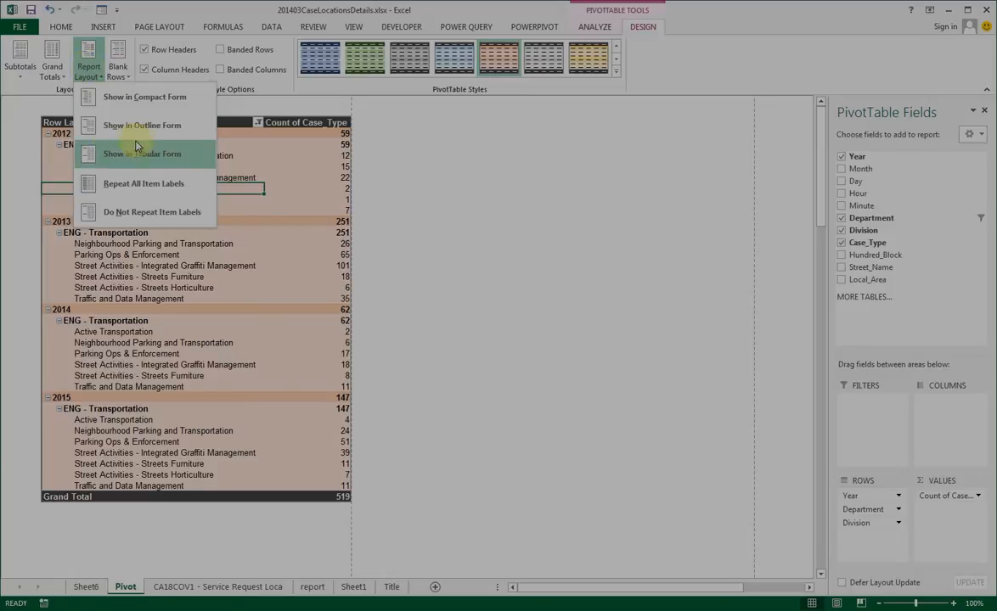
{"action": "left_click", "coordinate": [142, 153]}
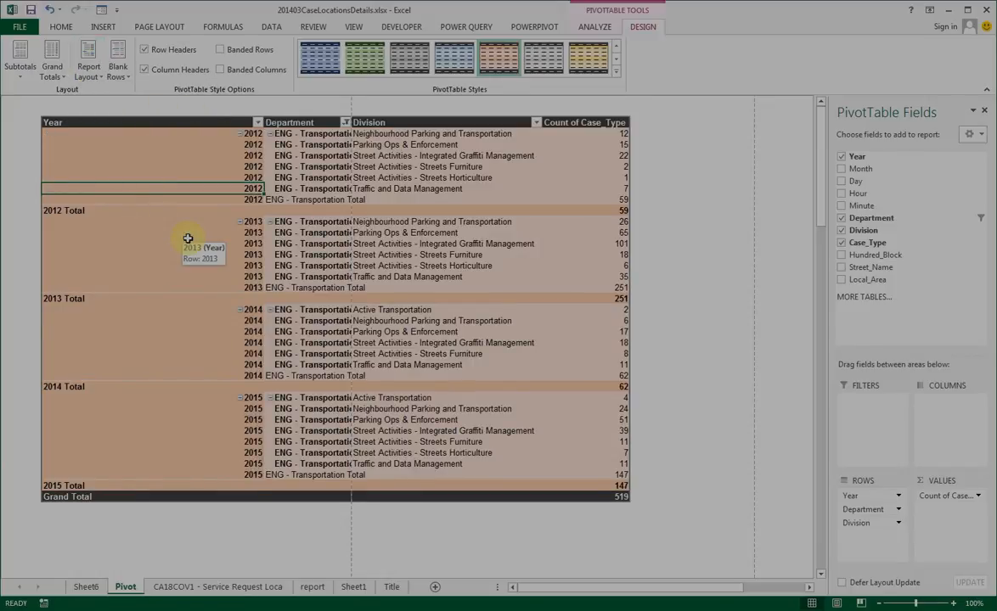
{"action": "left_click", "coordinate": [88, 59]}
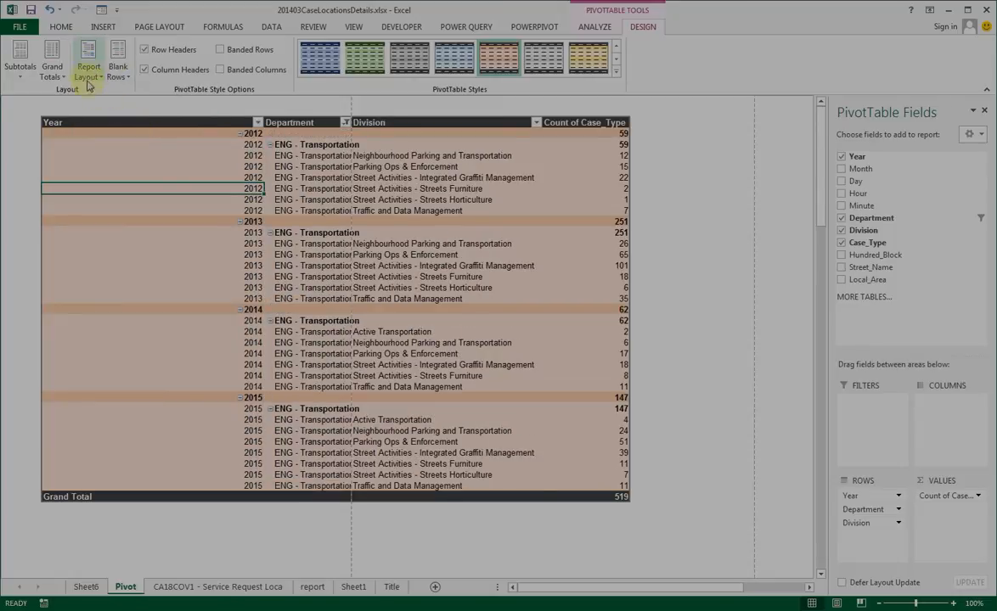
{"action": "left_click", "coordinate": [88, 60]}
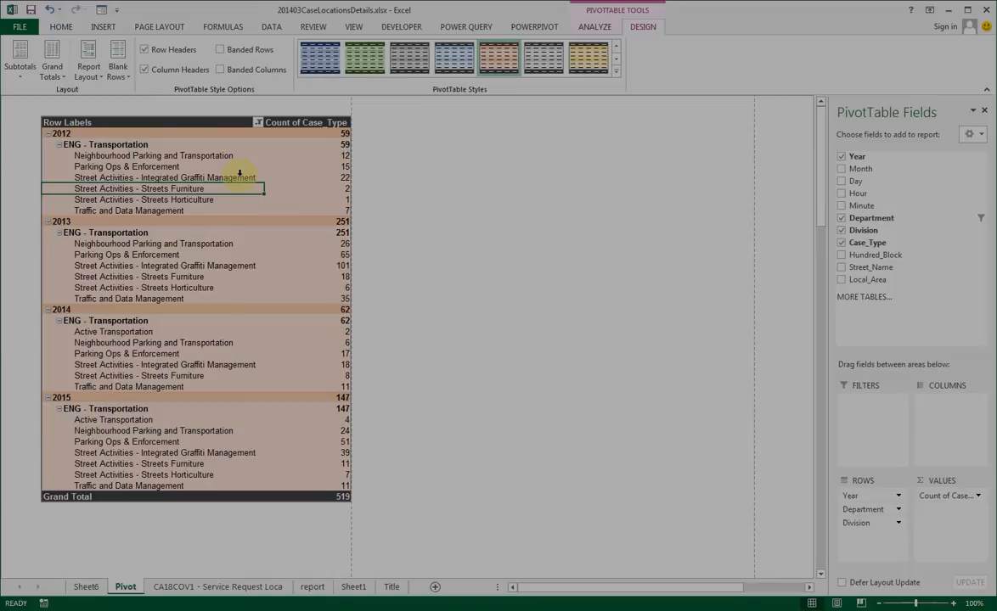
{"action": "left_click", "coordinate": [117, 61]}
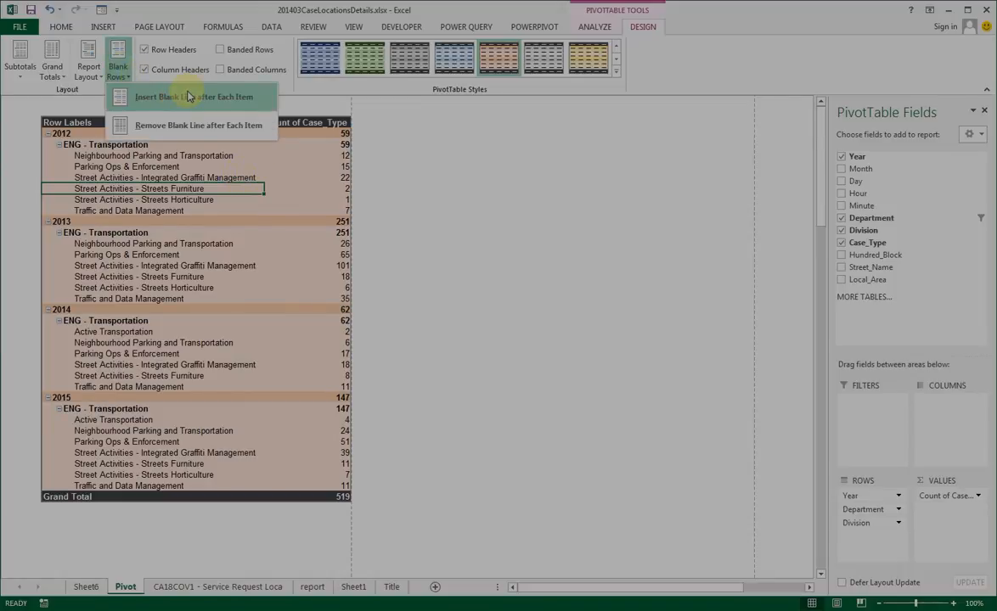
{"action": "mouse_move", "coordinate": [187, 126]}
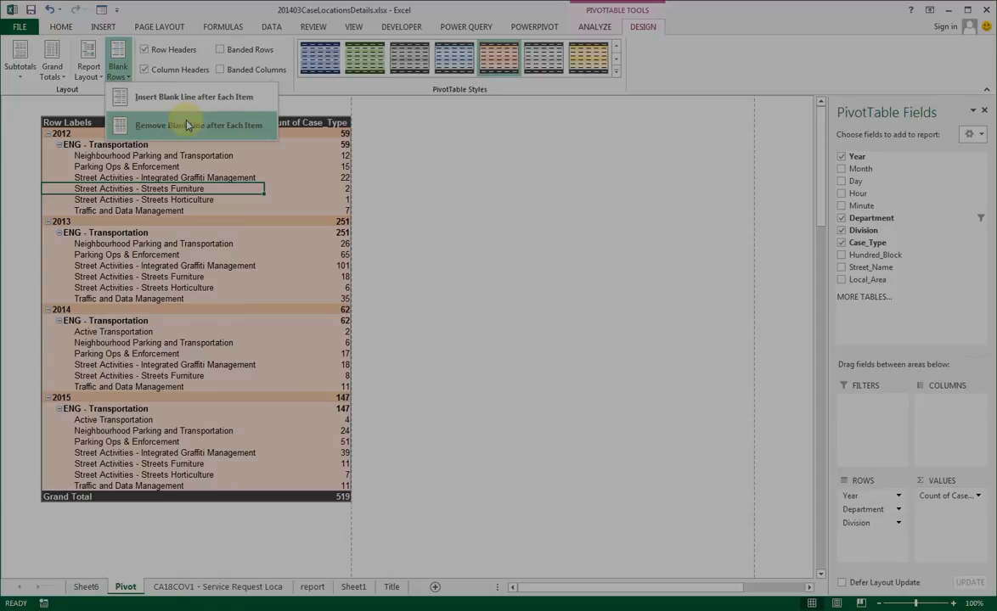
{"action": "left_click", "coordinate": [201, 125]}
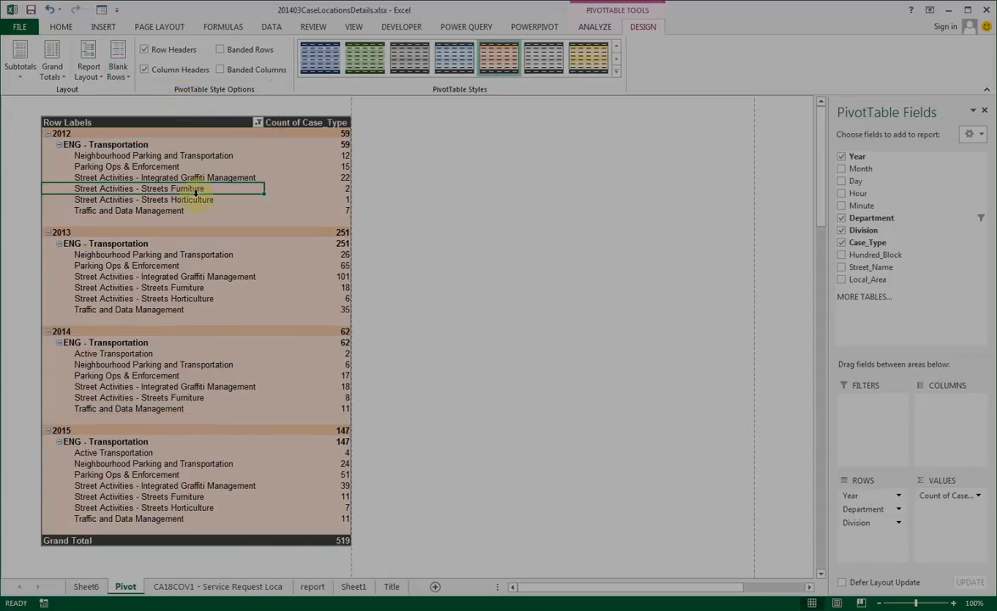
{"action": "mouse_move", "coordinate": [200, 331]}
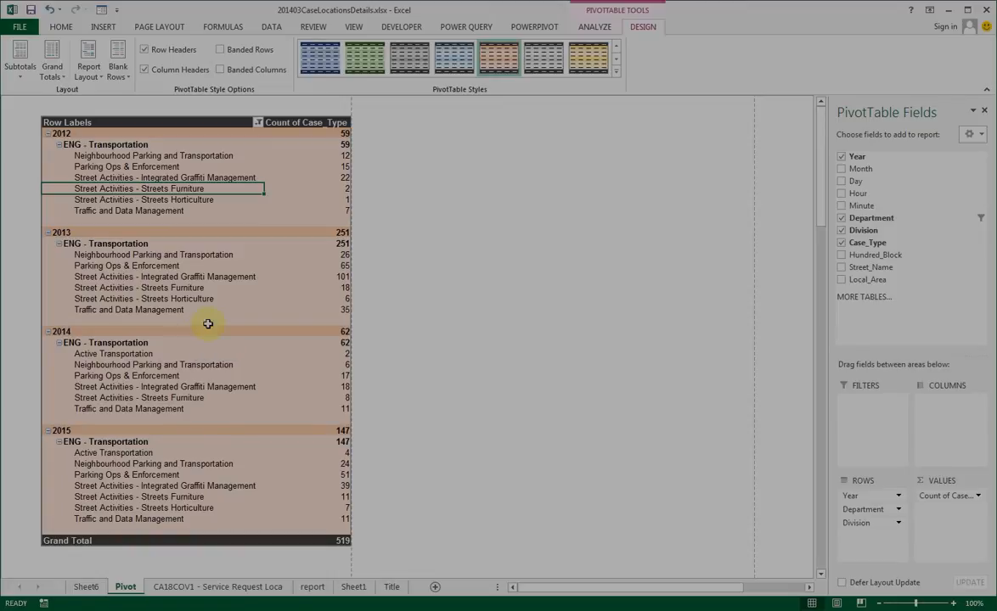
{"action": "mouse_move", "coordinate": [212, 122]}
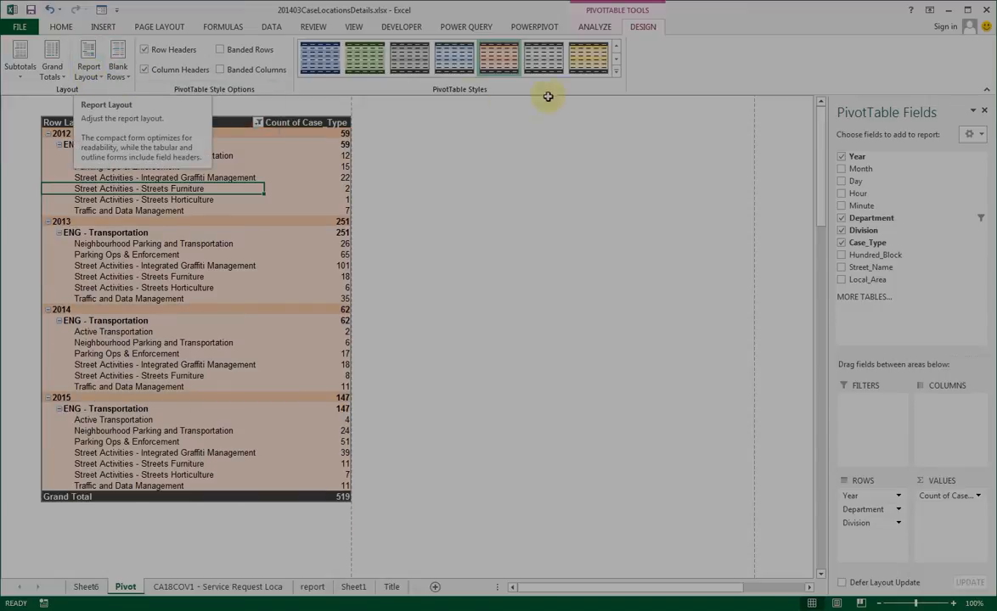
{"action": "left_click", "coordinate": [614, 72]}
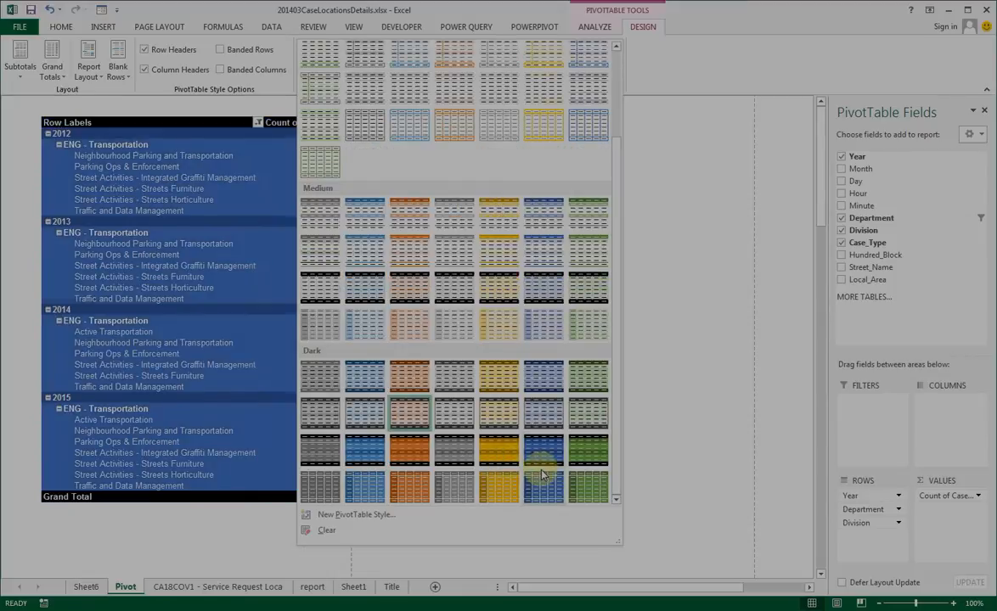
{"action": "mouse_move", "coordinate": [496, 484]}
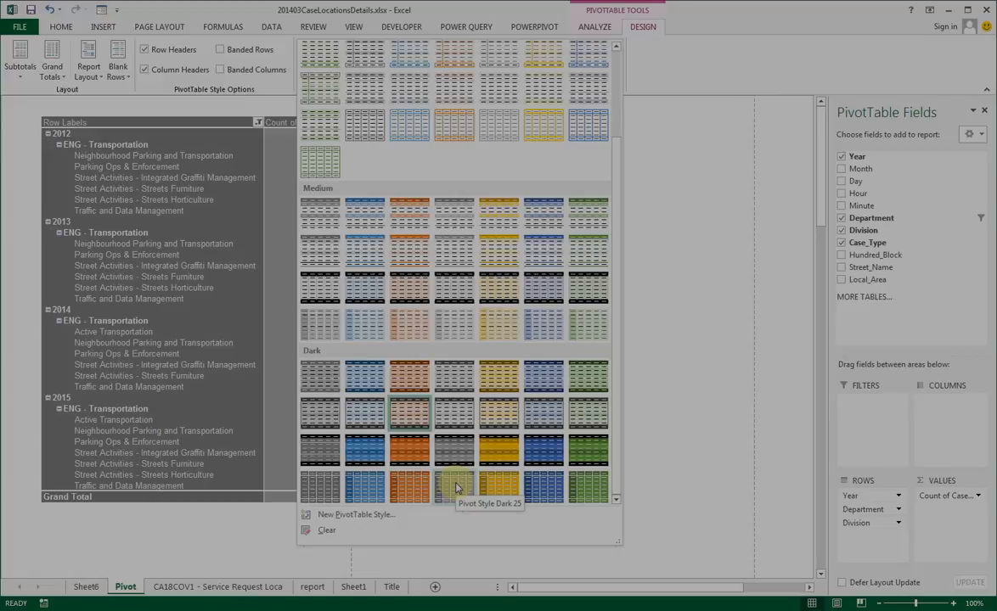
{"action": "mouse_move", "coordinate": [455, 489]}
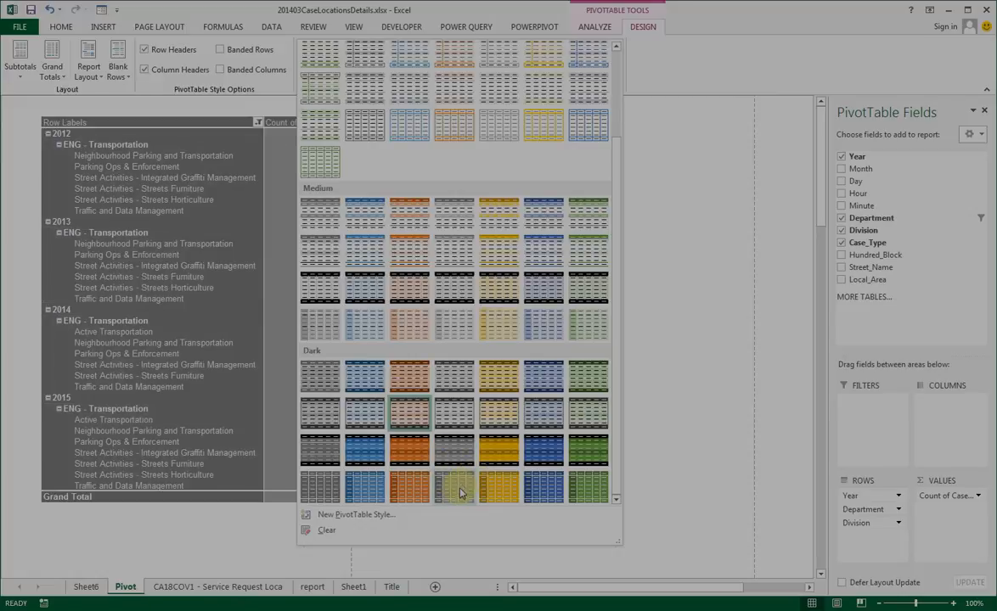
{"action": "left_click", "coordinate": [455, 489]}
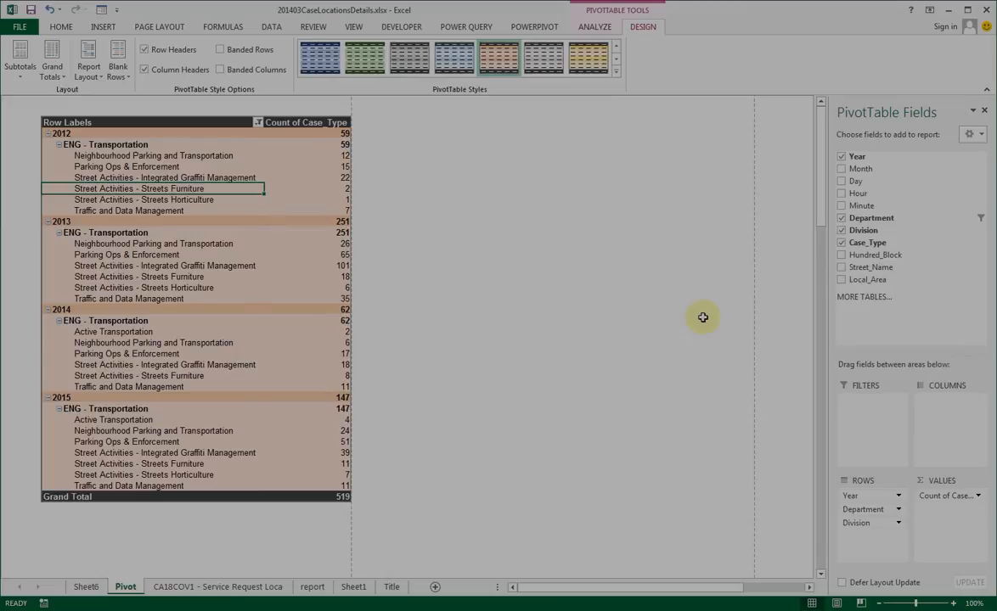
{"action": "mouse_move", "coordinate": [525, 312]}
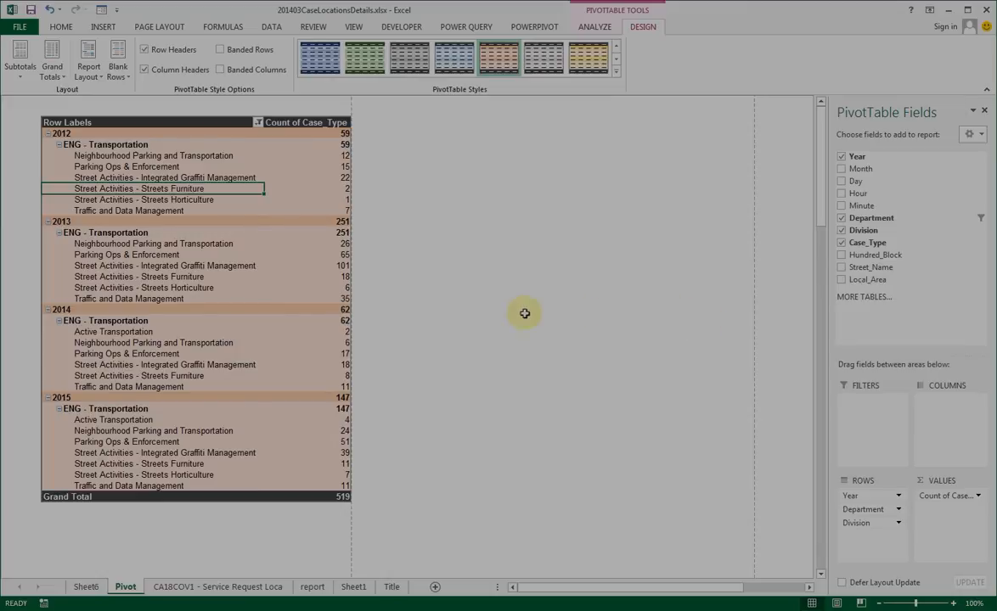
{"action": "mouse_move", "coordinate": [535, 312]}
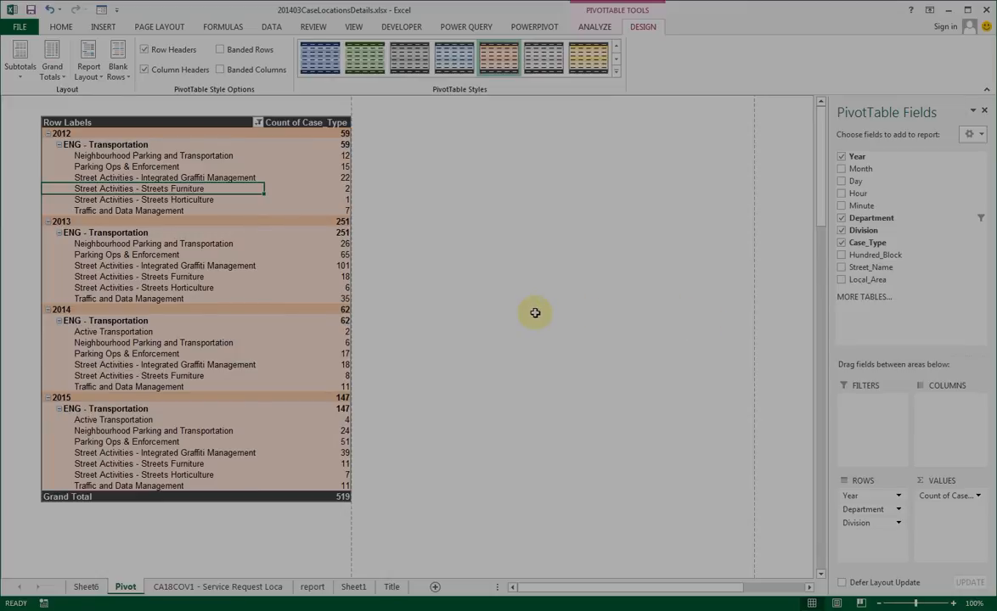
{"action": "mouse_move", "coordinate": [526, 321]}
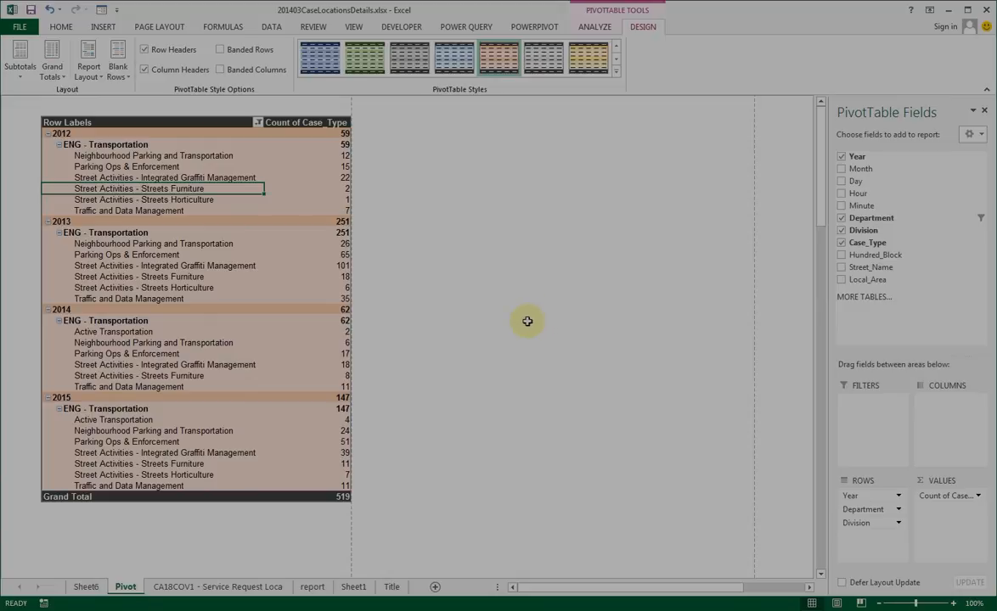
{"action": "mouse_move", "coordinate": [493, 331]}
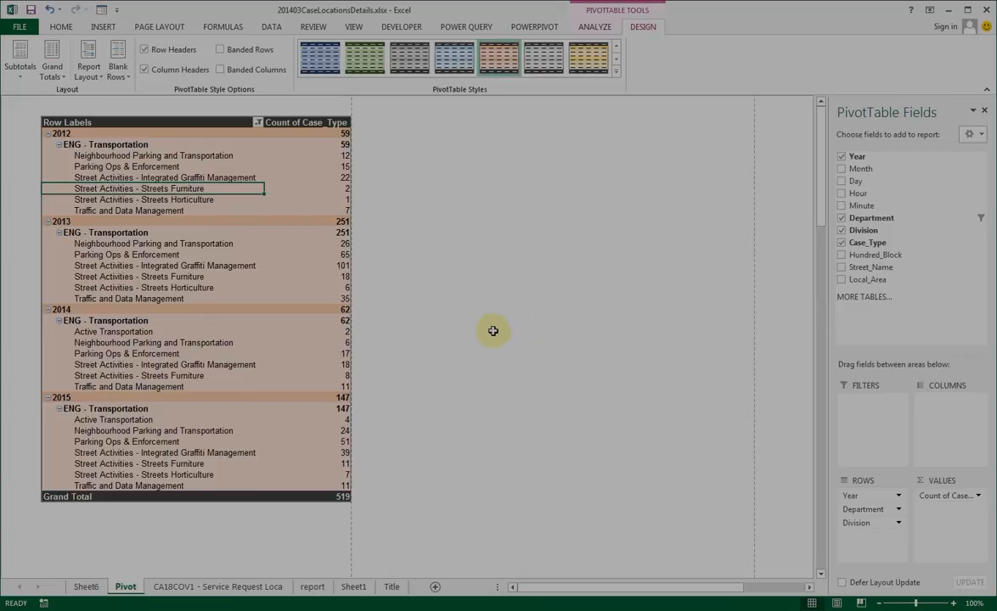
Step: Return to the Title sheet about pivot table design layout options
{"action": "left_click", "coordinate": [392, 587]}
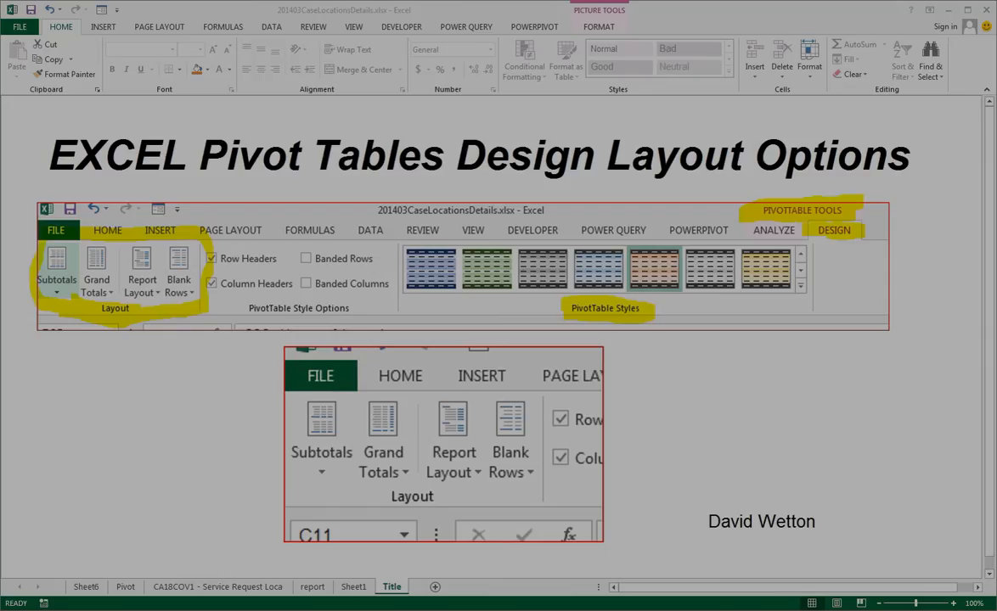
{"action": "mouse_move", "coordinate": [309, 140]}
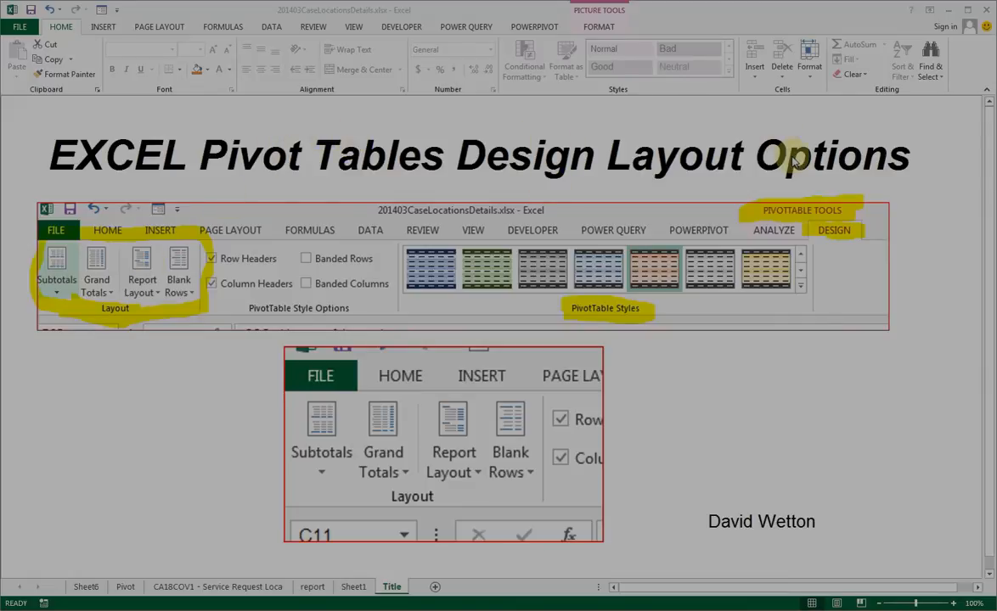
{"action": "mouse_move", "coordinate": [277, 231]}
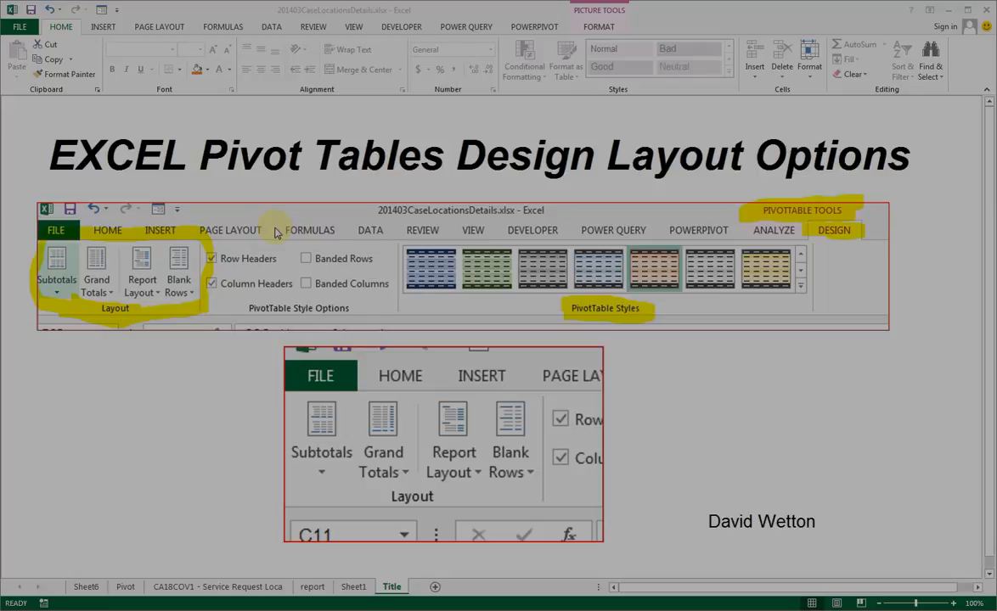
{"action": "mouse_move", "coordinate": [506, 440]}
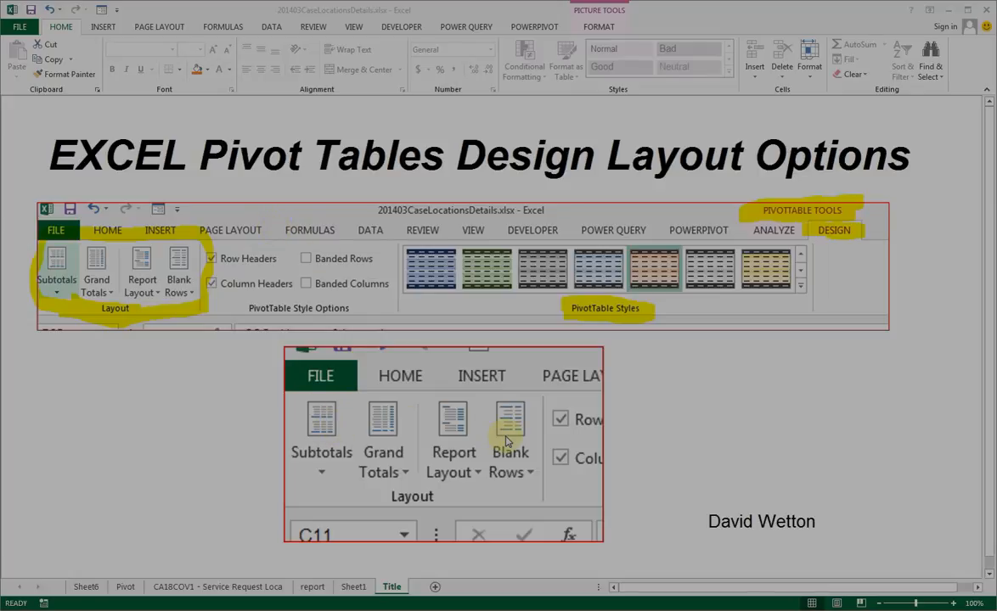